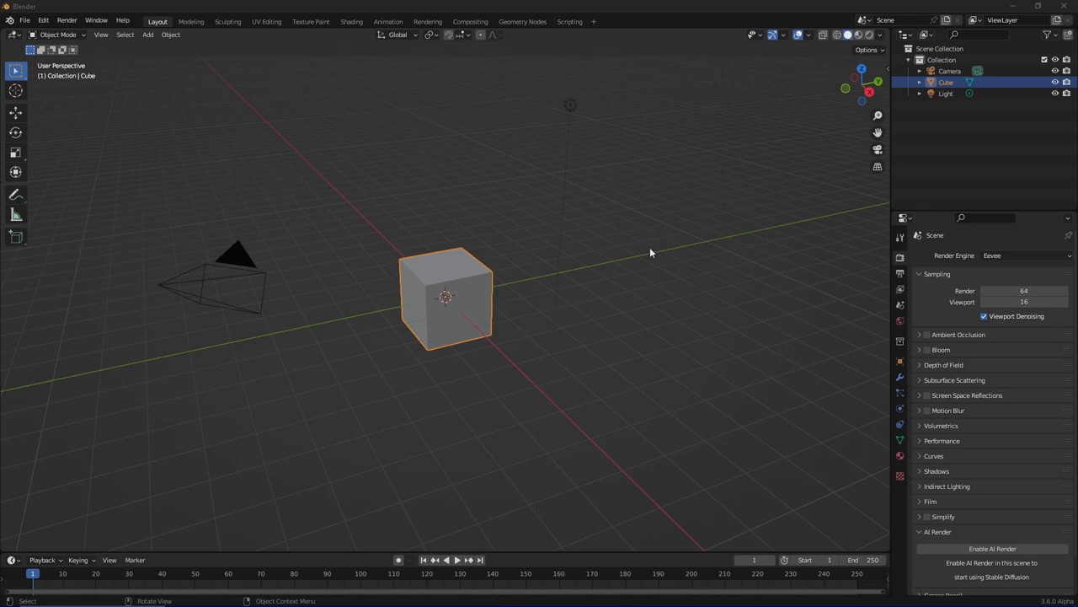
mouse_move(613, 285)
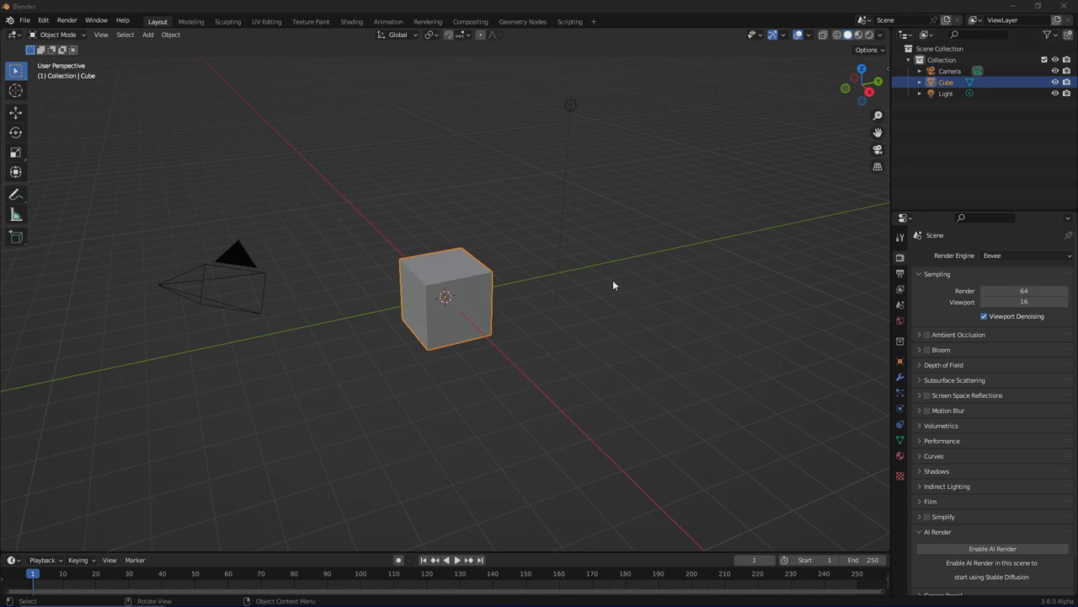
mouse_move(582, 118)
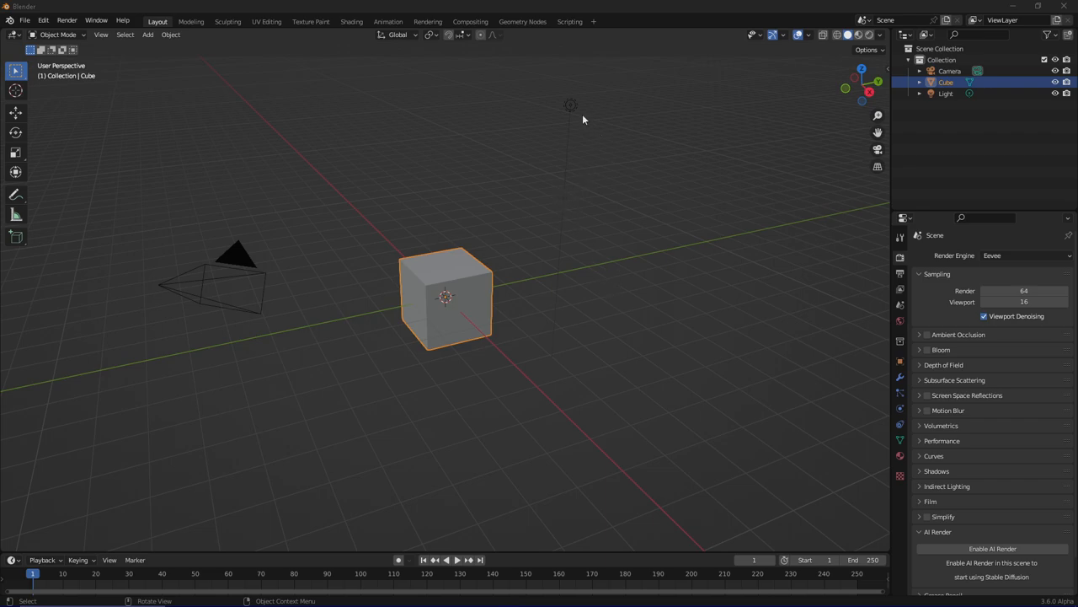
mouse_move(655, 277)
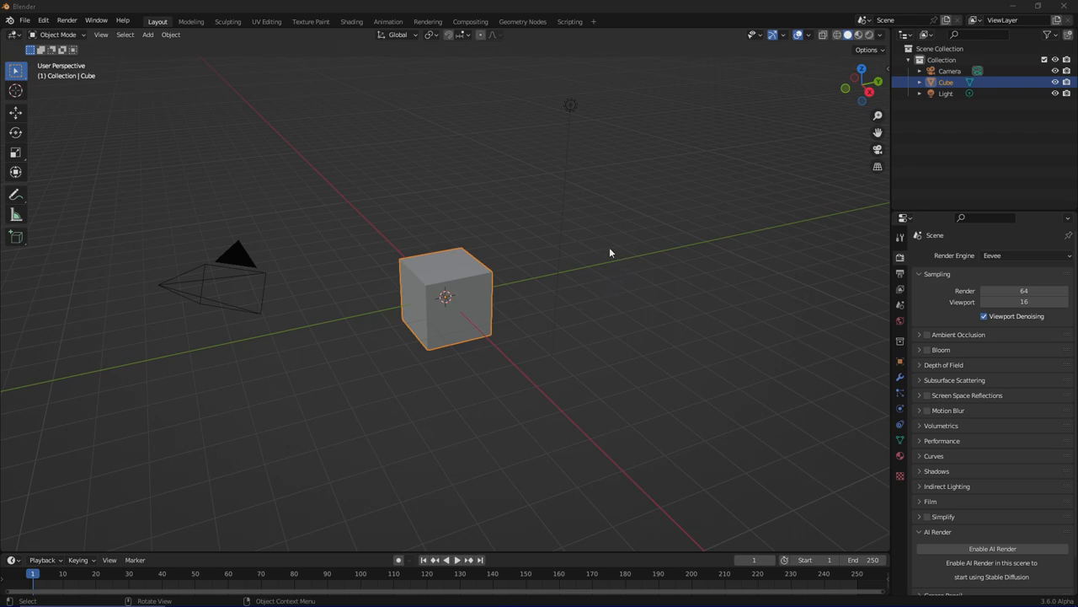
mouse_move(581, 319)
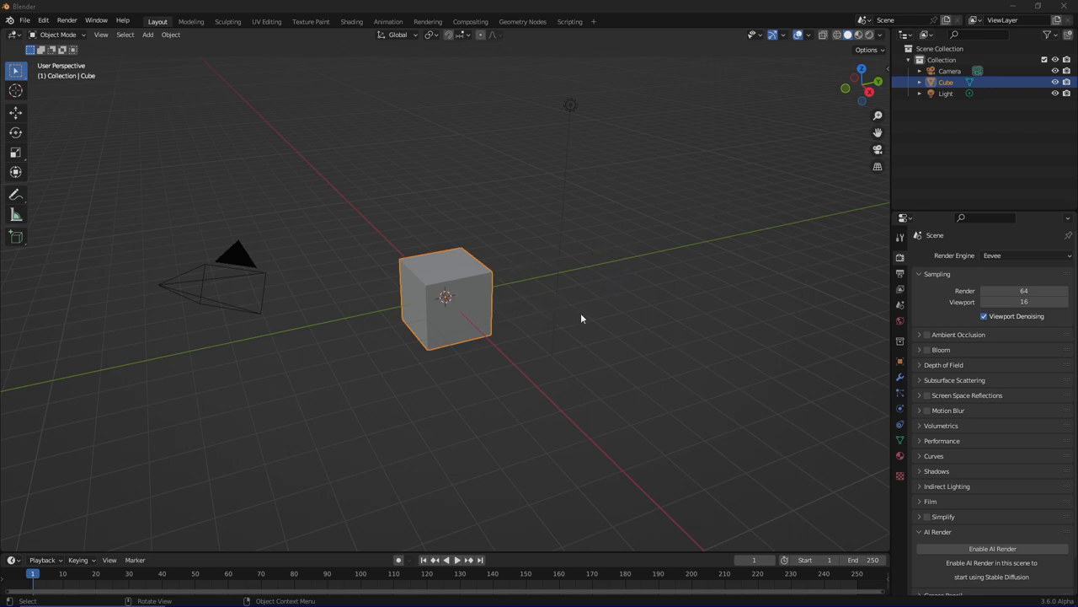
mouse_move(455, 282)
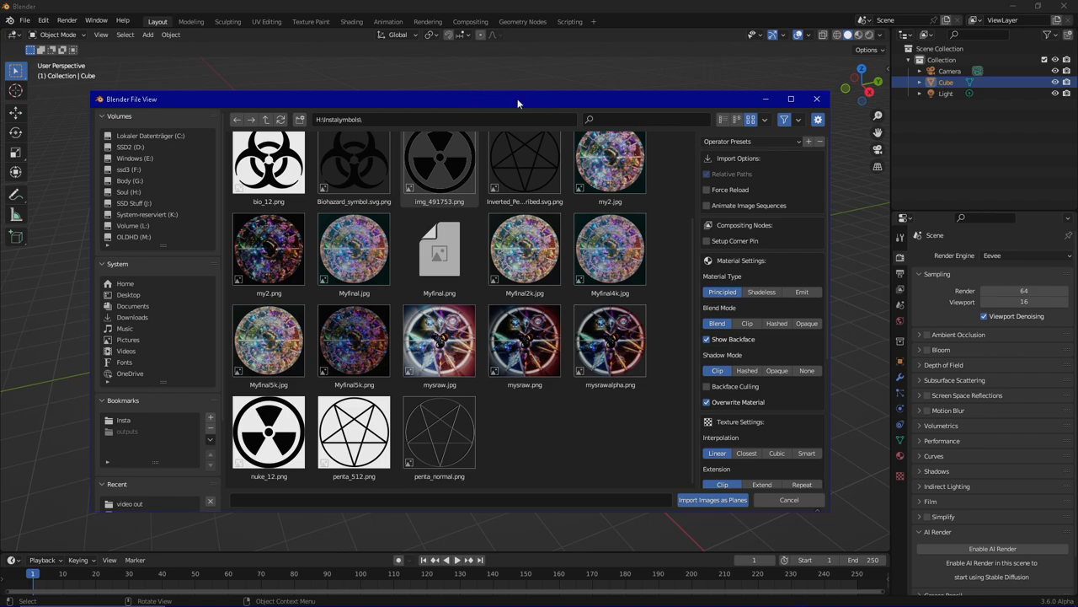
mouse_move(615, 94)
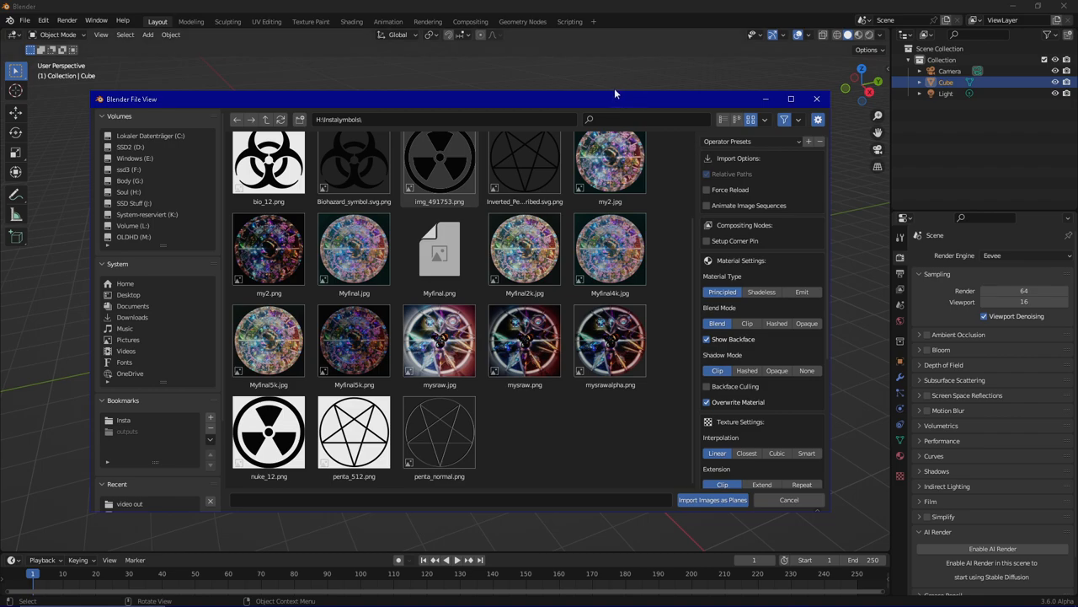
mouse_move(640, 444)
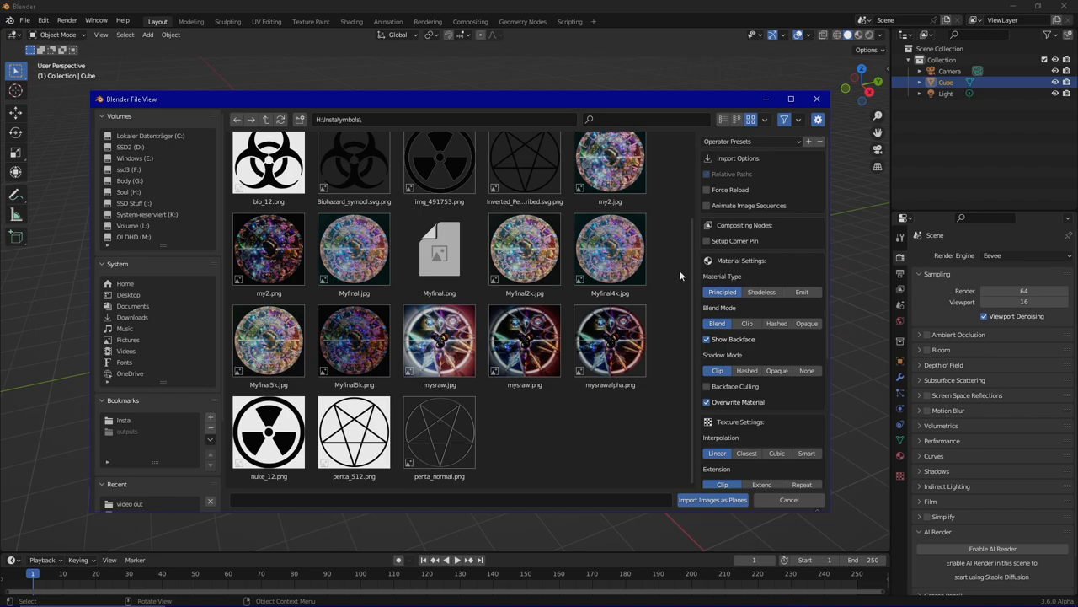
Import Myfinal2k.jpg as an image plane with a Shadeless material.
click(524, 248)
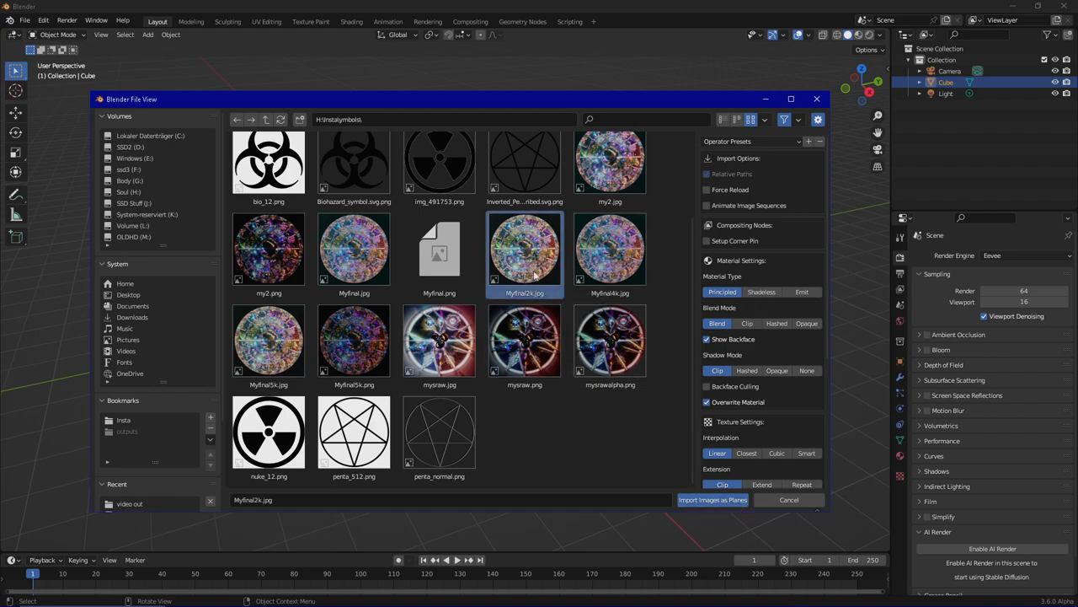
mouse_move(688, 302)
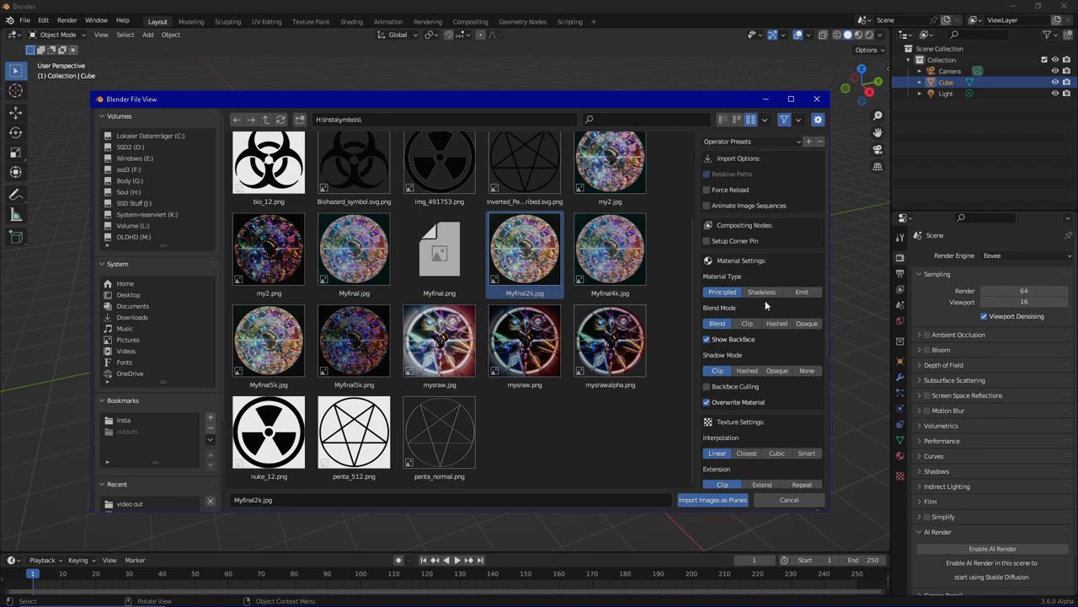
click(760, 291)
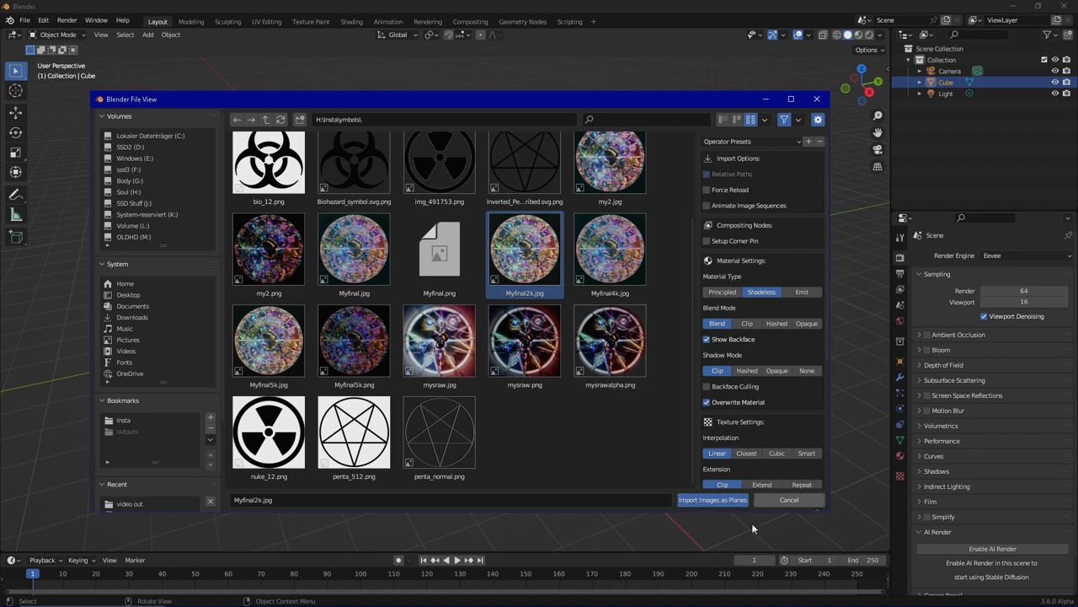
click(712, 499)
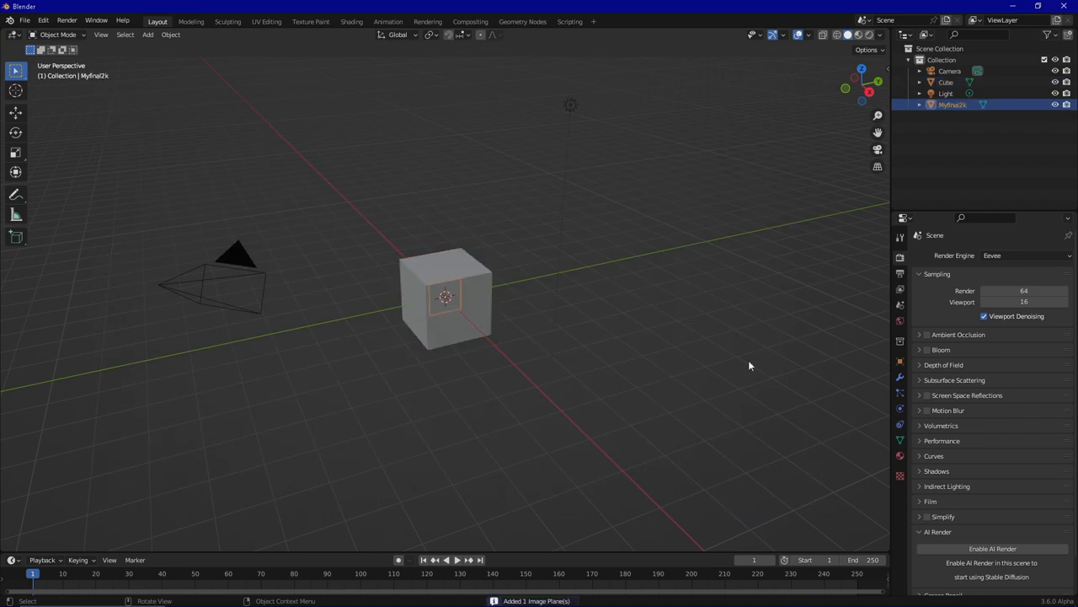
mouse_move(483, 276)
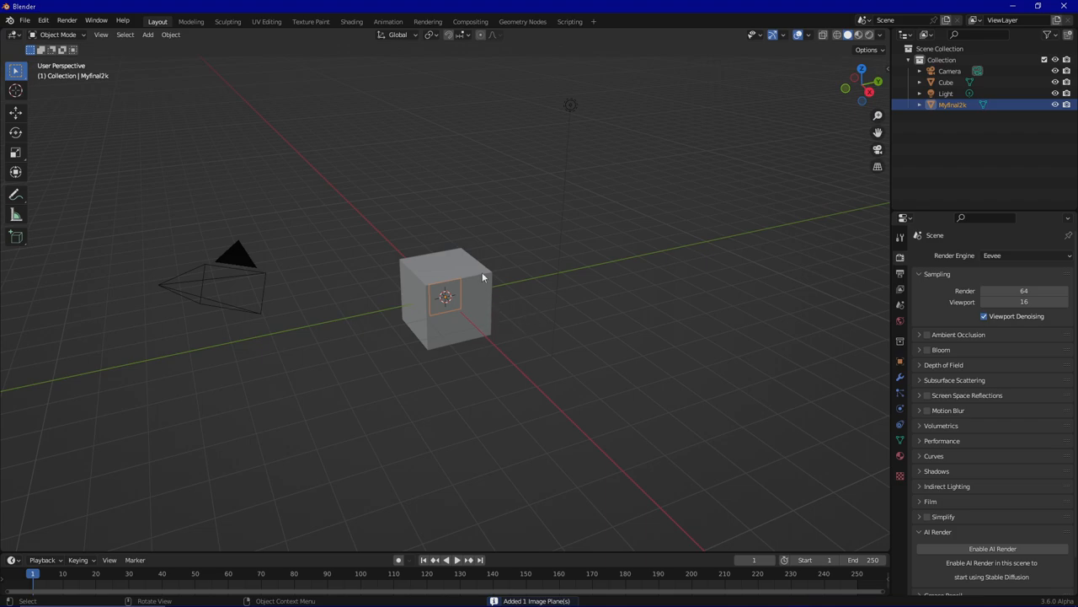
Delete the default Cube and Light from the scene.
click(455, 295)
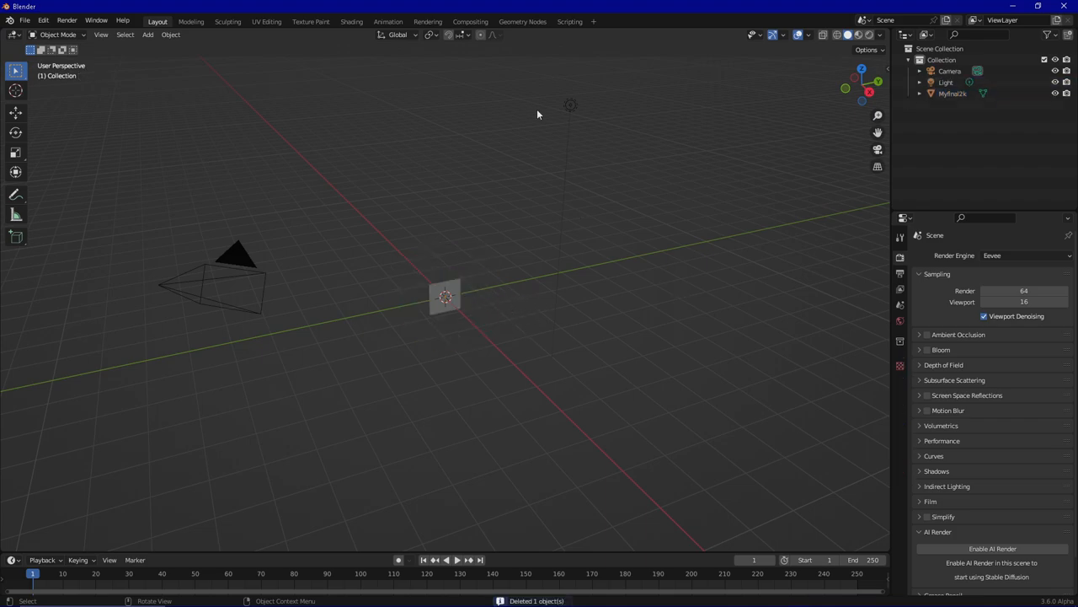
click(945, 81)
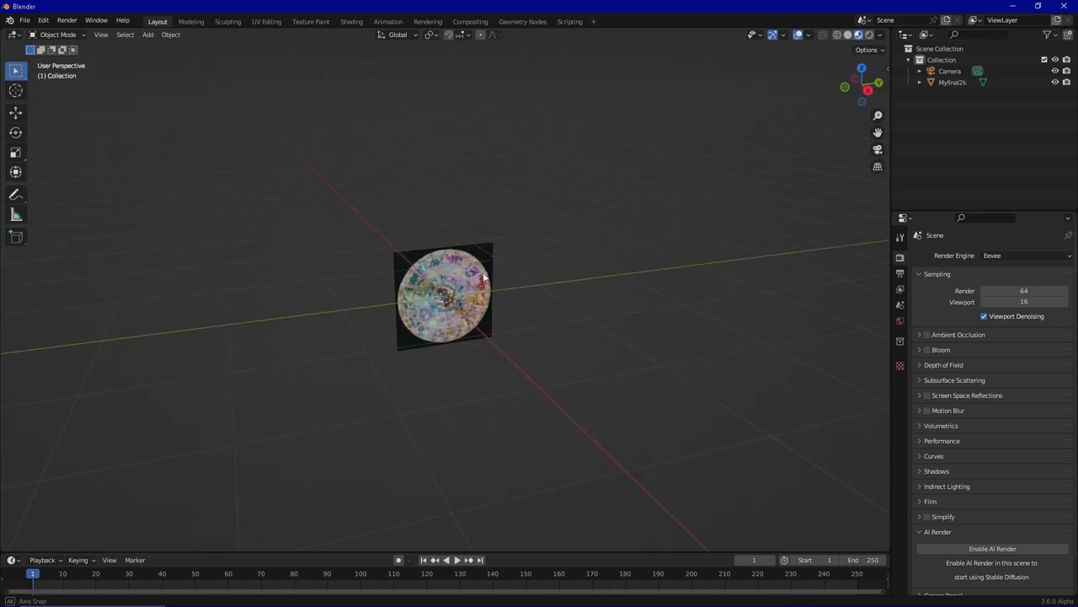
Enable transform gizmos and snapping, then rotate the mandala plane about 85° on X.
click(444, 295)
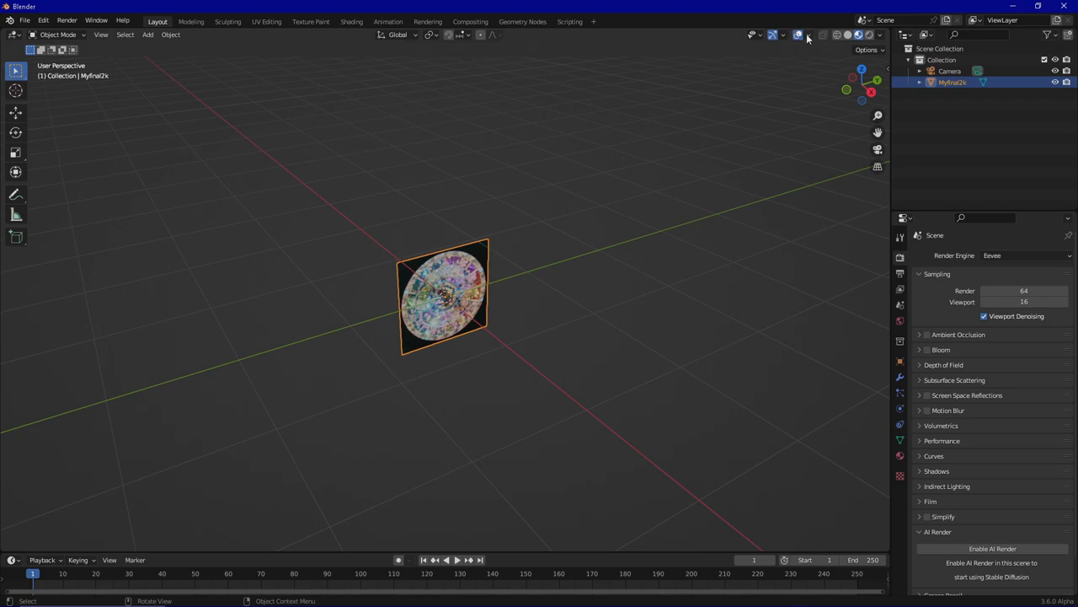
click(807, 35)
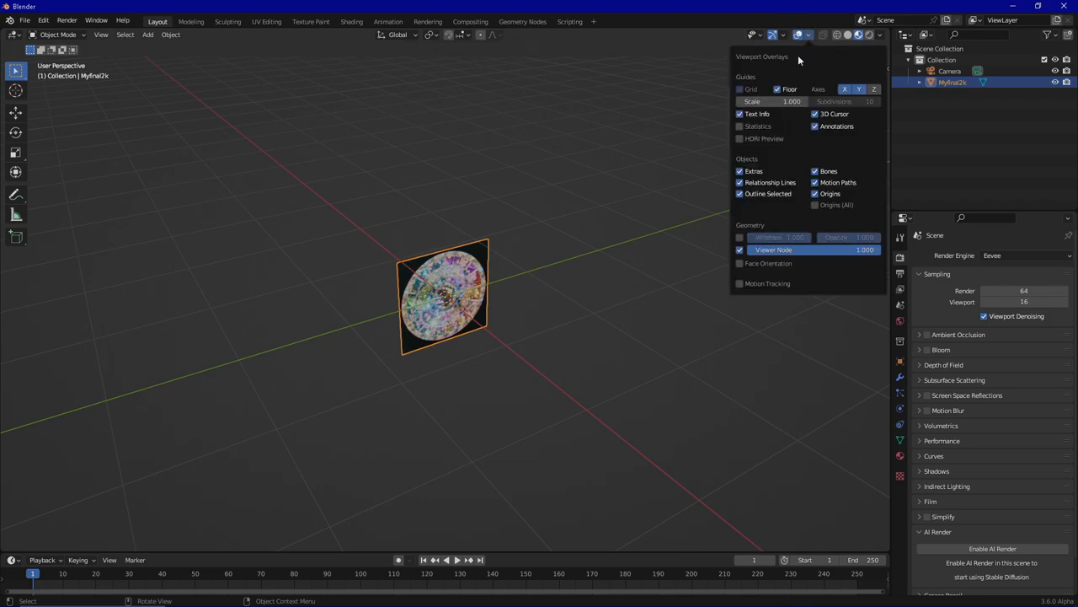
click(785, 35)
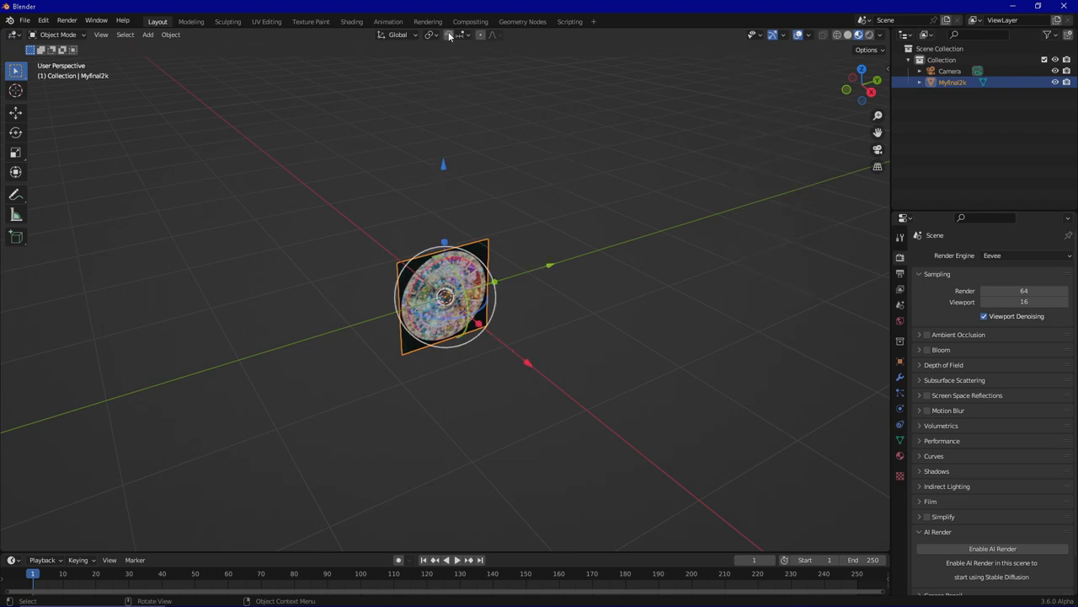
click(460, 34)
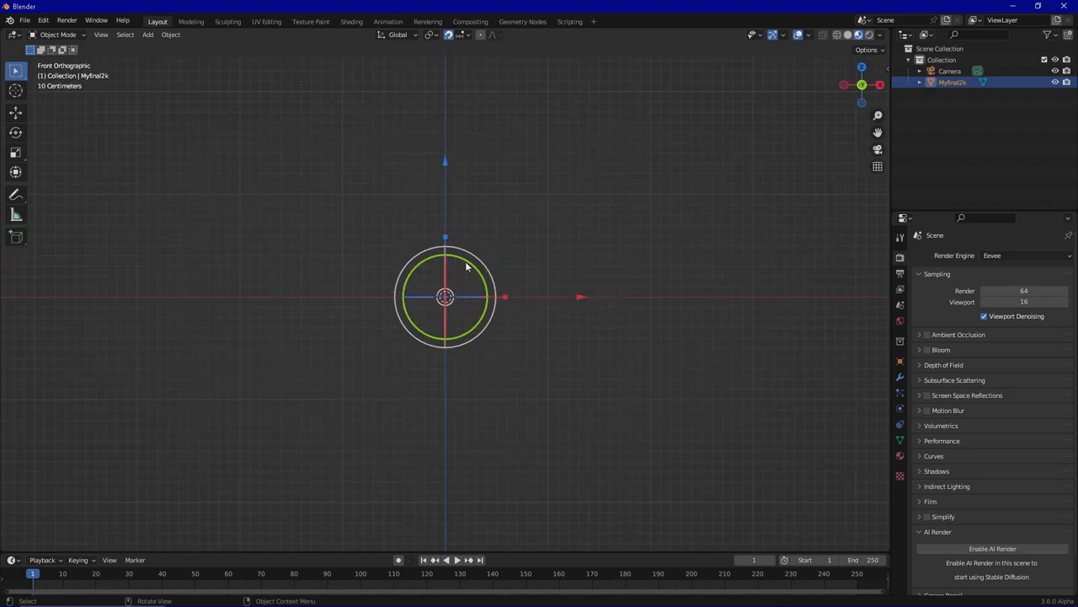
key(r)
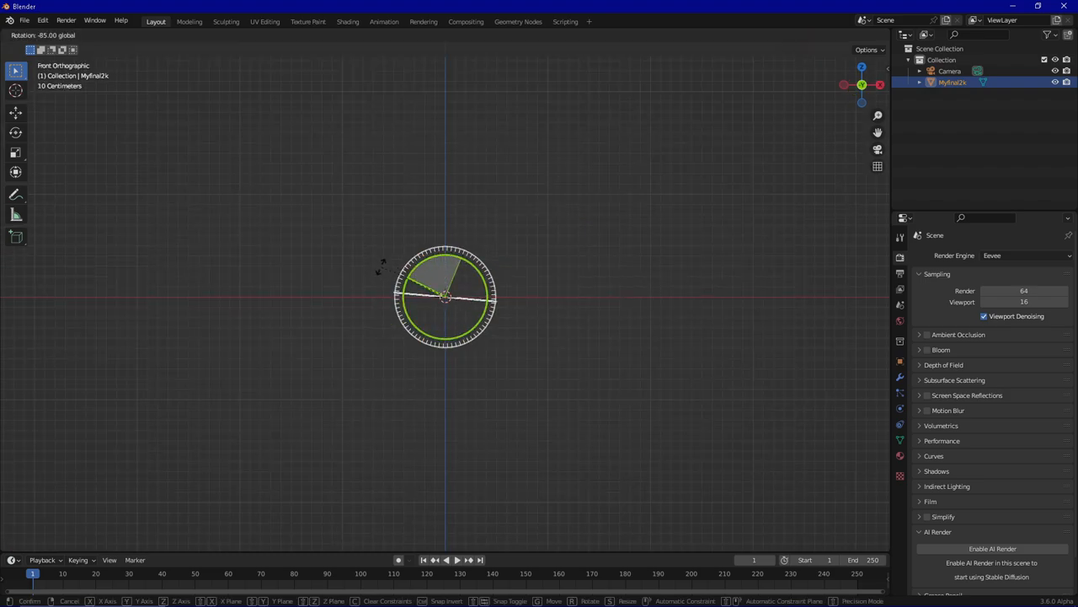
click(447, 295)
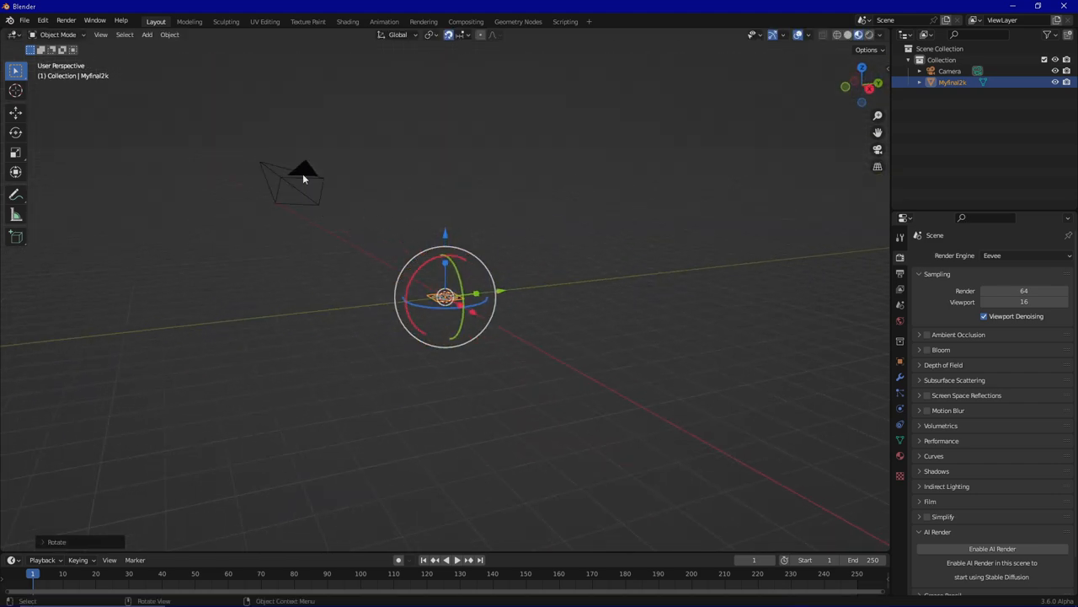
Clear the camera's location and rotation, placing it at the world origin.
click(169, 35)
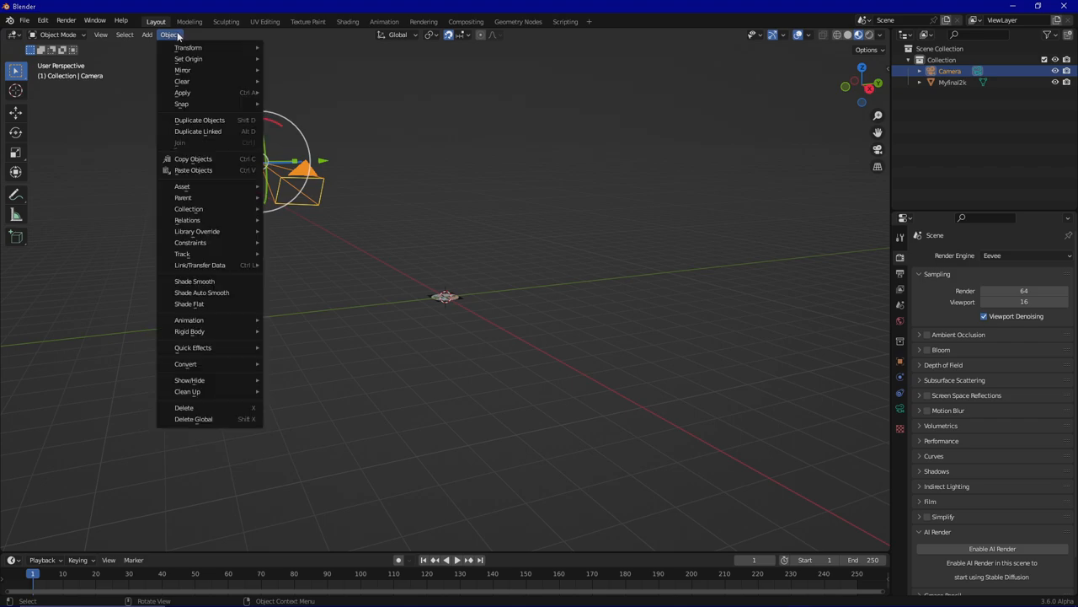
mouse_move(182, 81)
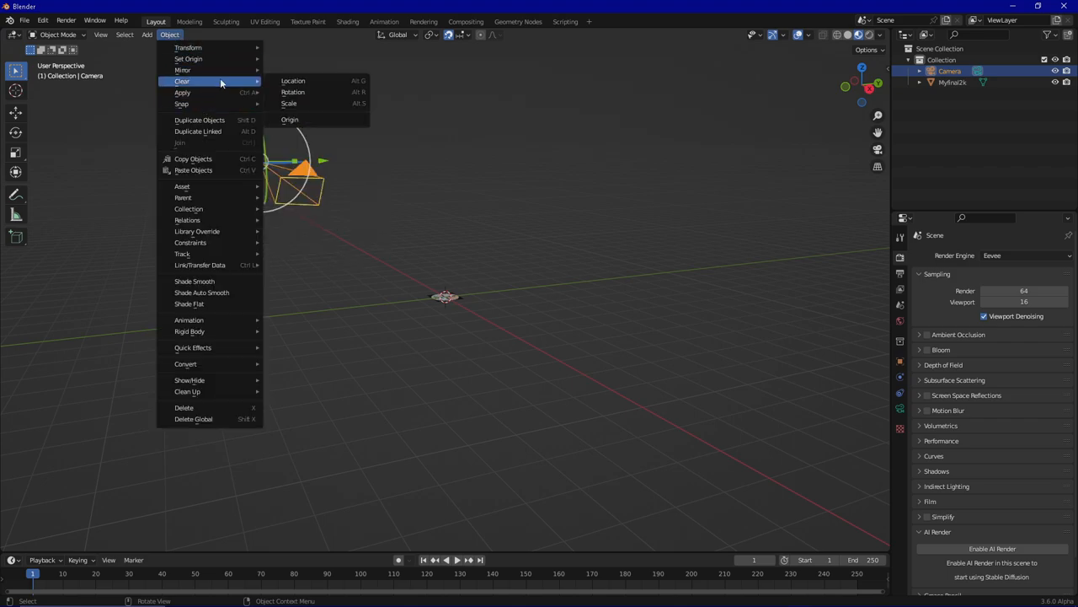
click(293, 80)
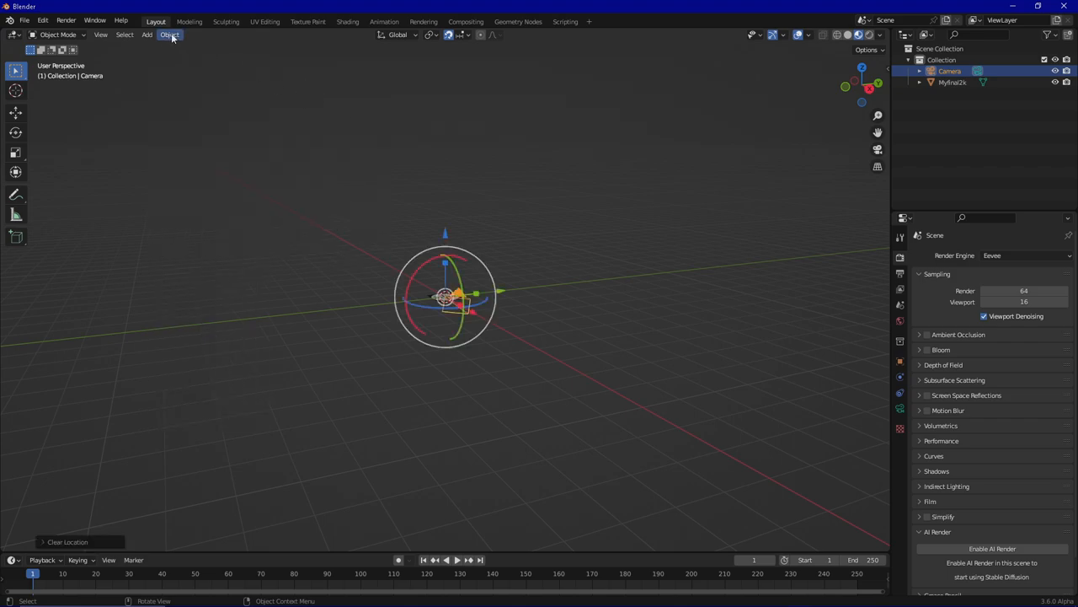
click(170, 35)
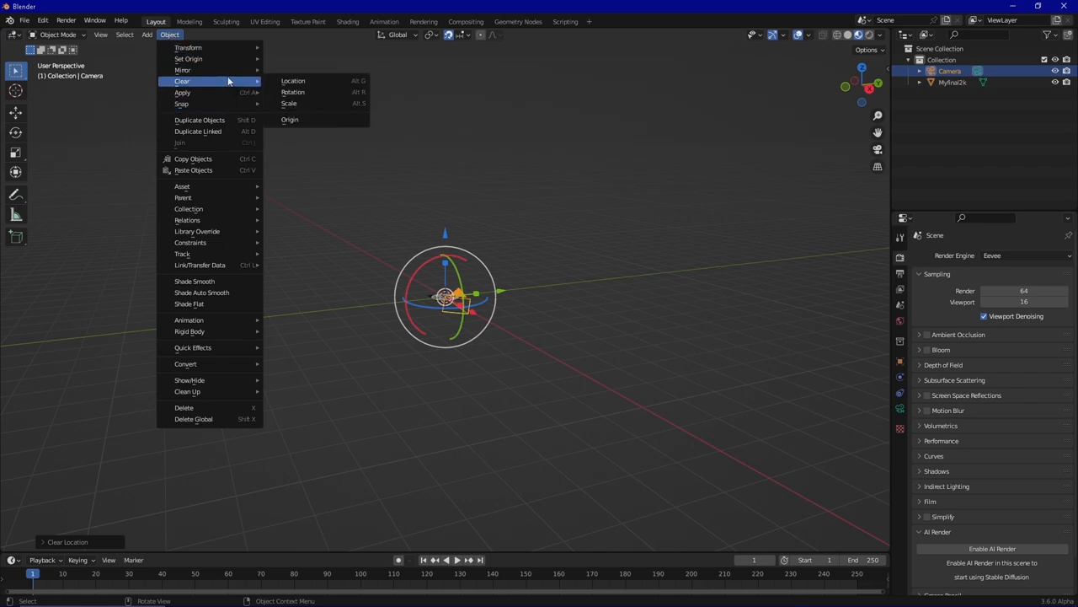
click(293, 92)
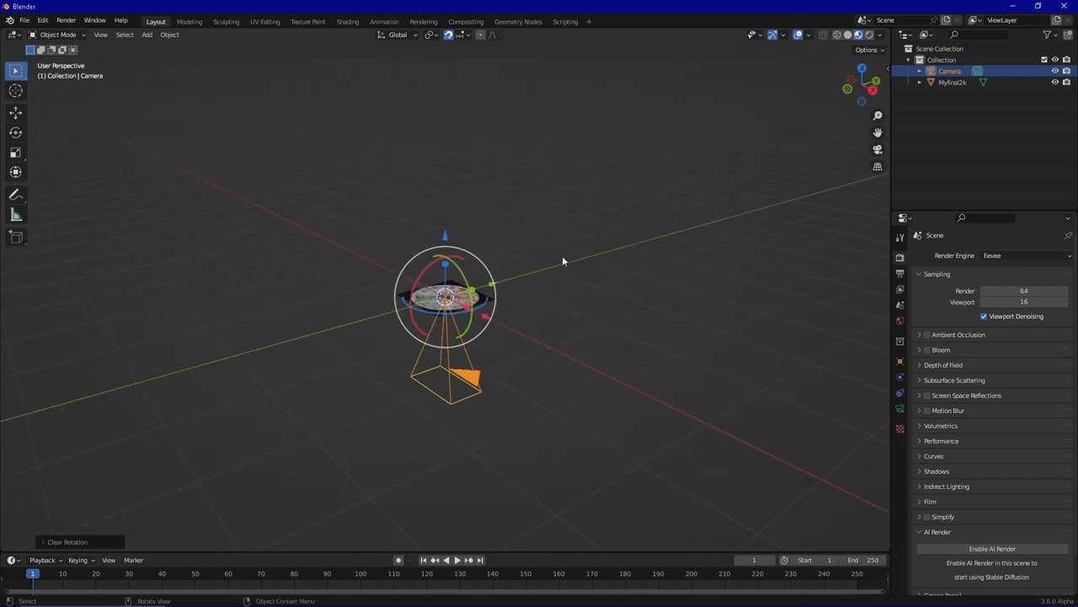
mouse_move(552, 239)
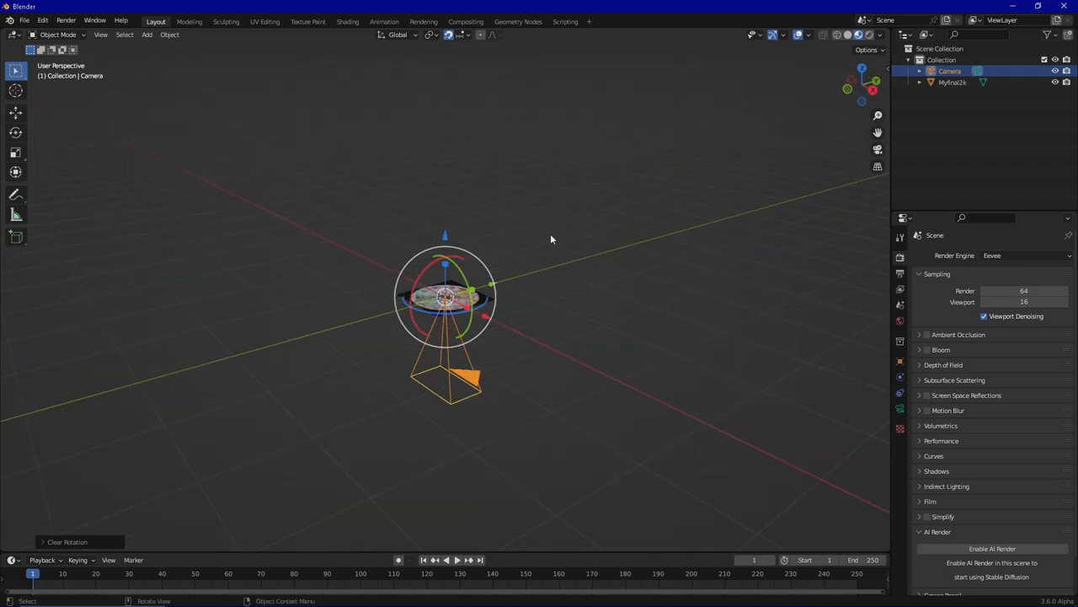
mouse_move(564, 209)
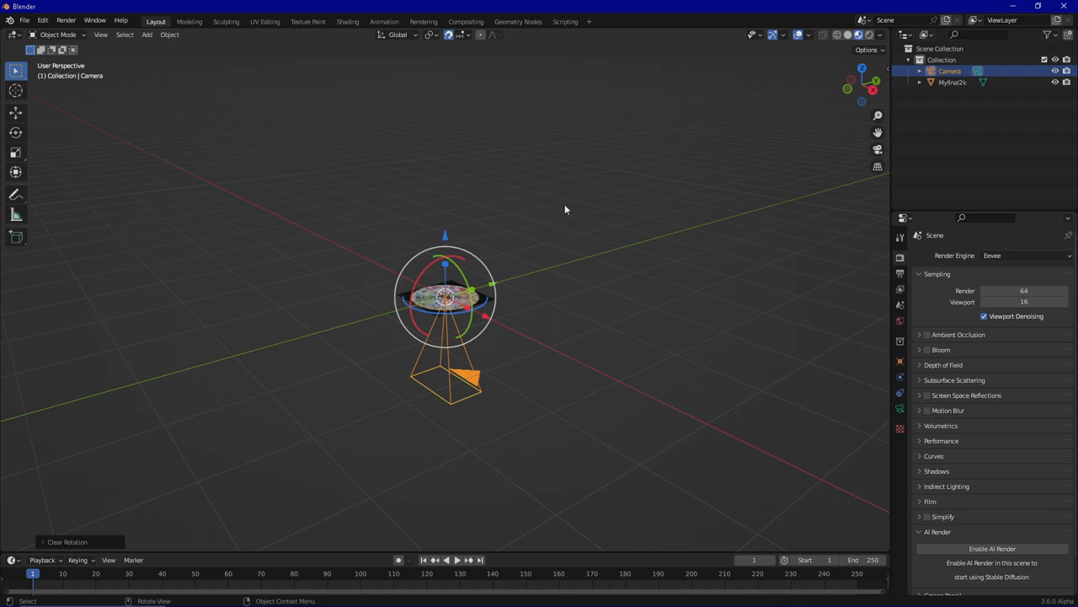
mouse_move(884, 457)
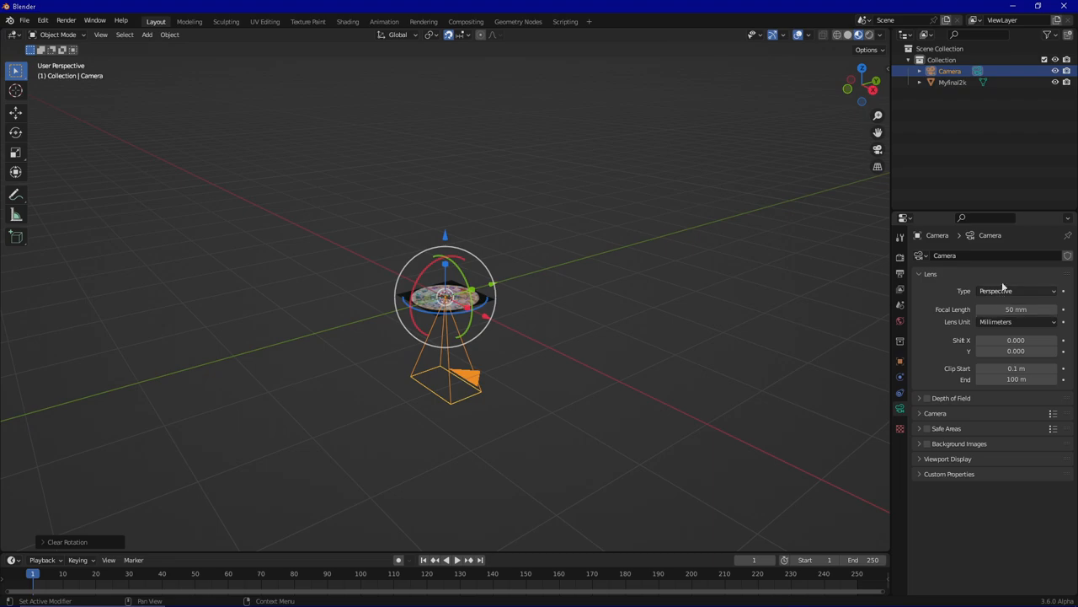
Switch the camera lens type to Orthographic and inspect its frame.
click(1015, 290)
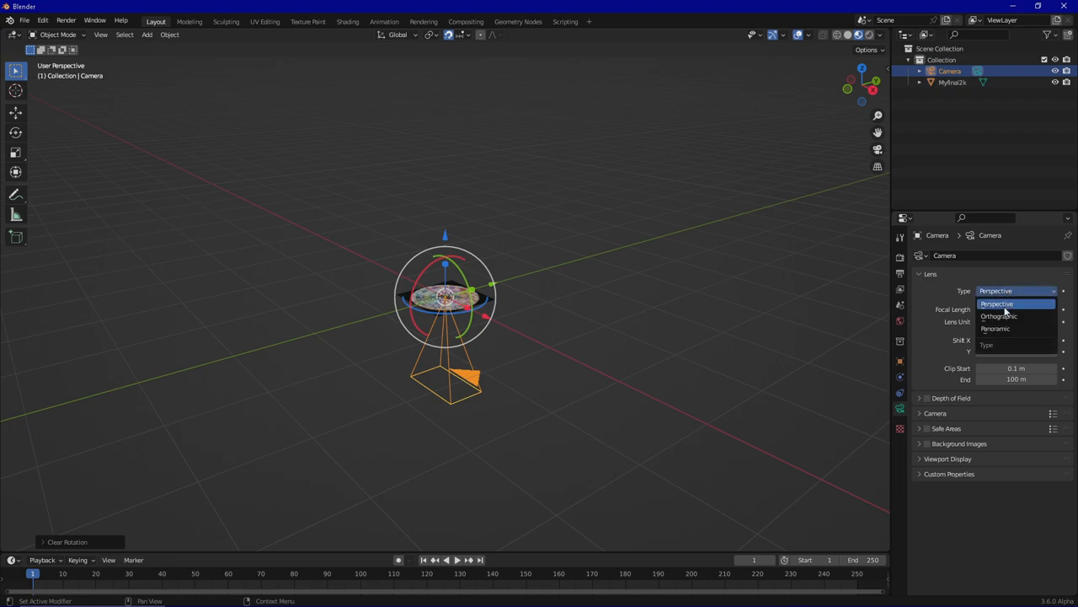
mouse_move(999, 315)
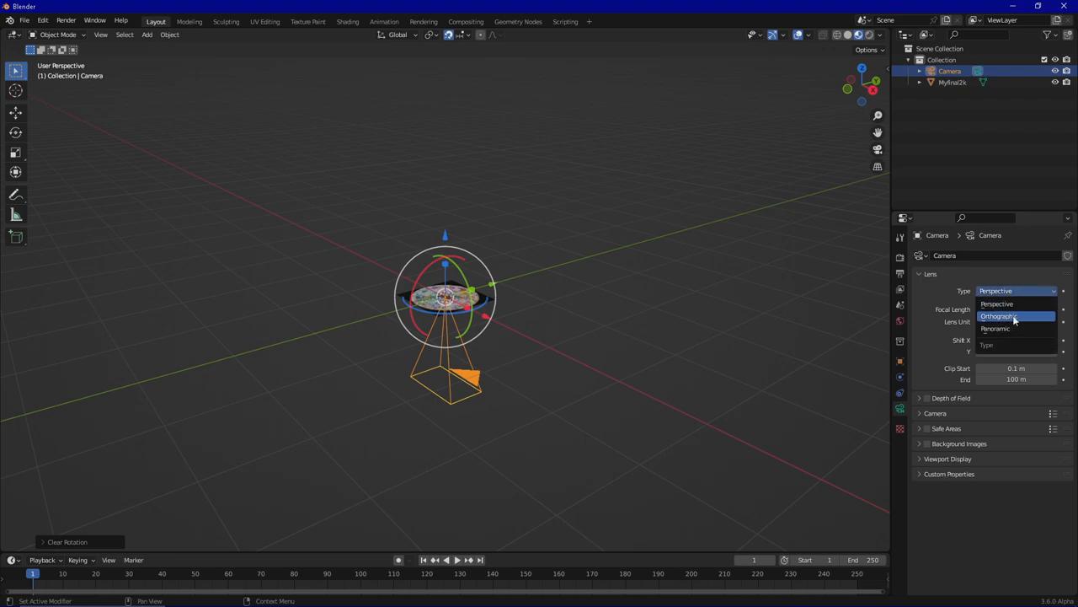
click(999, 316)
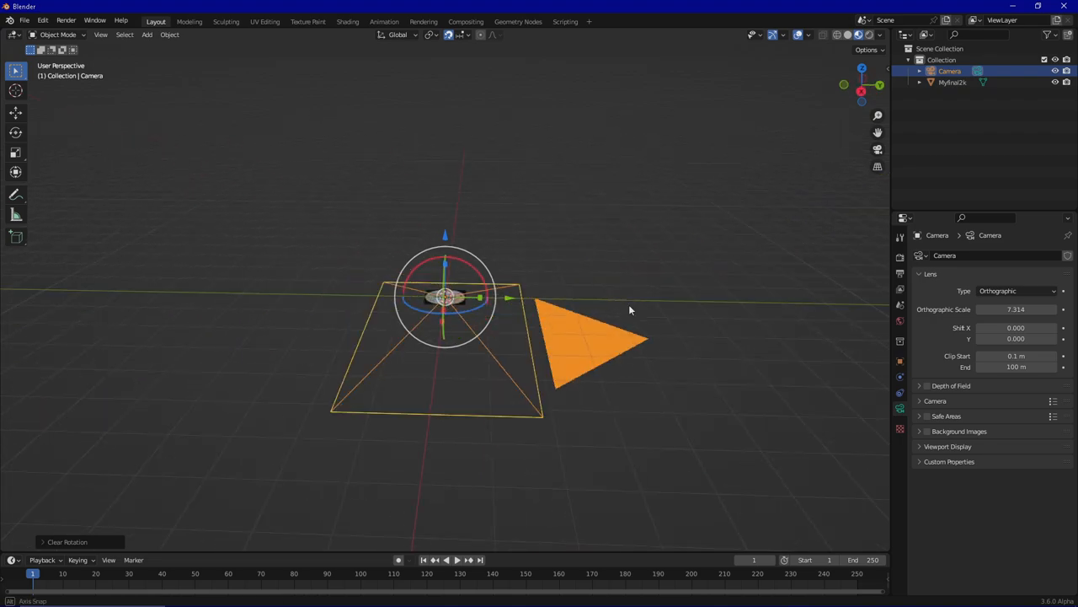
drag(628, 310, 460, 253)
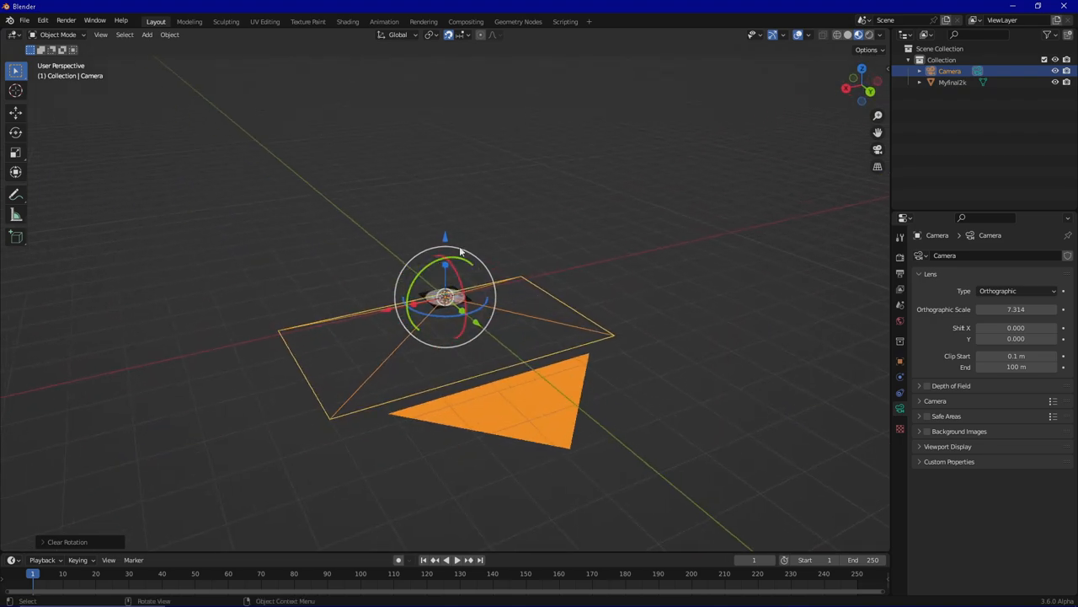
key(g)
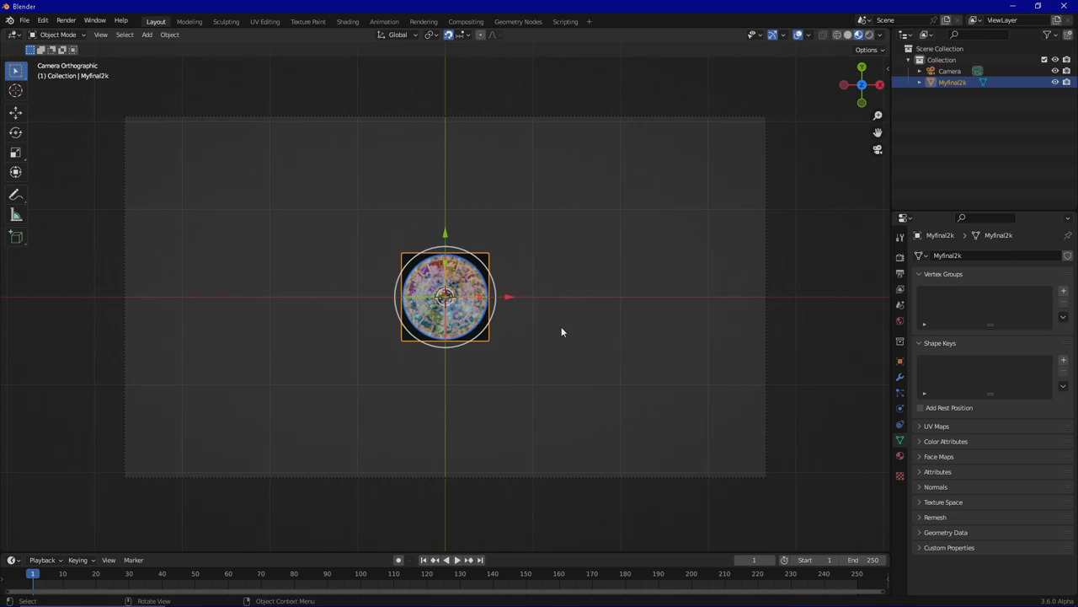
mouse_move(515, 300)
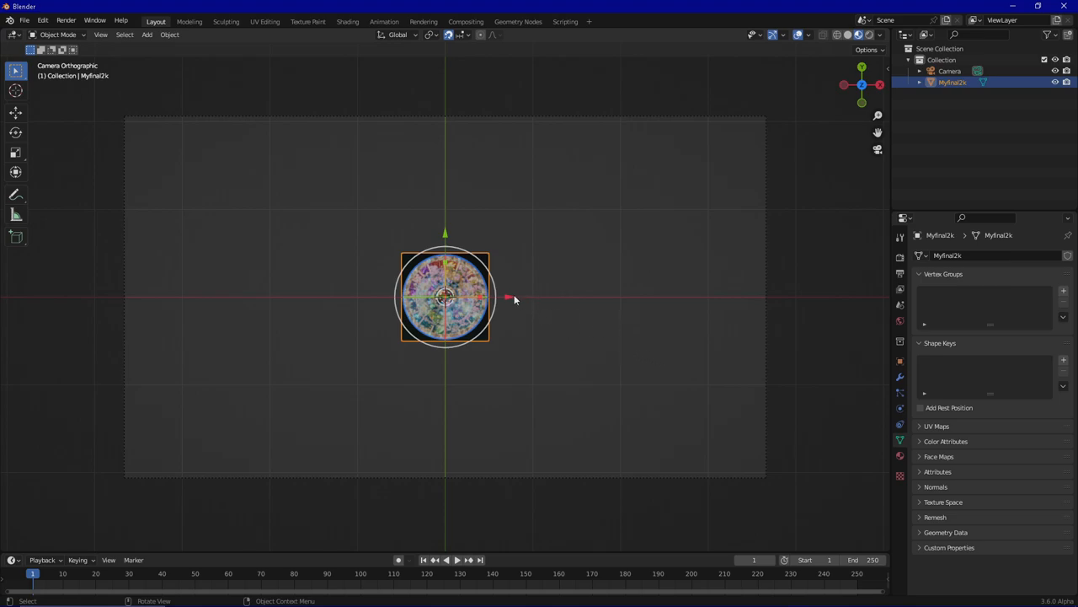
mouse_move(504, 308)
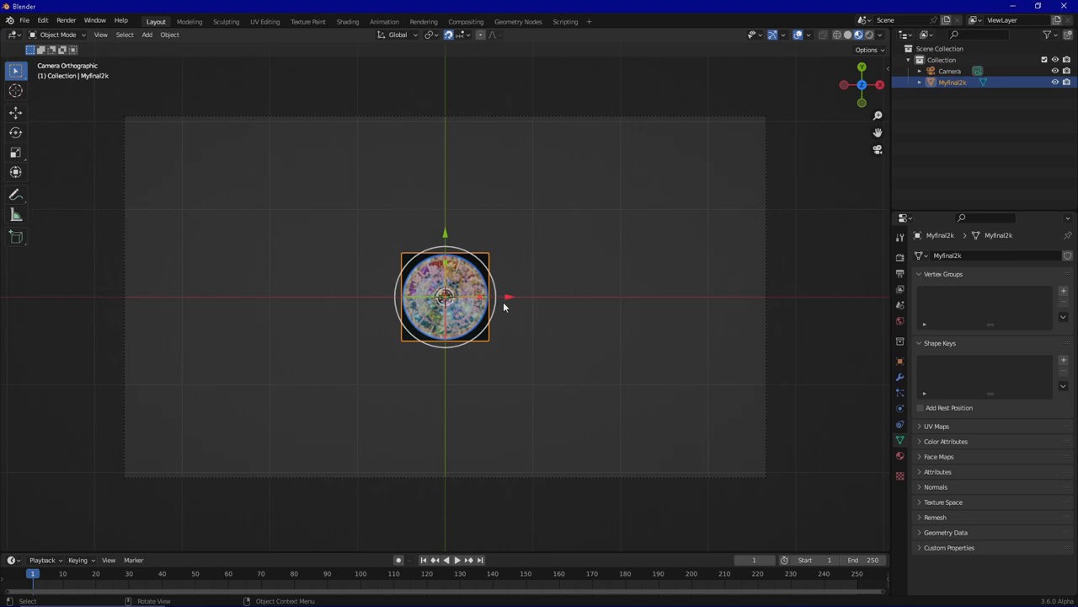
mouse_move(556, 348)
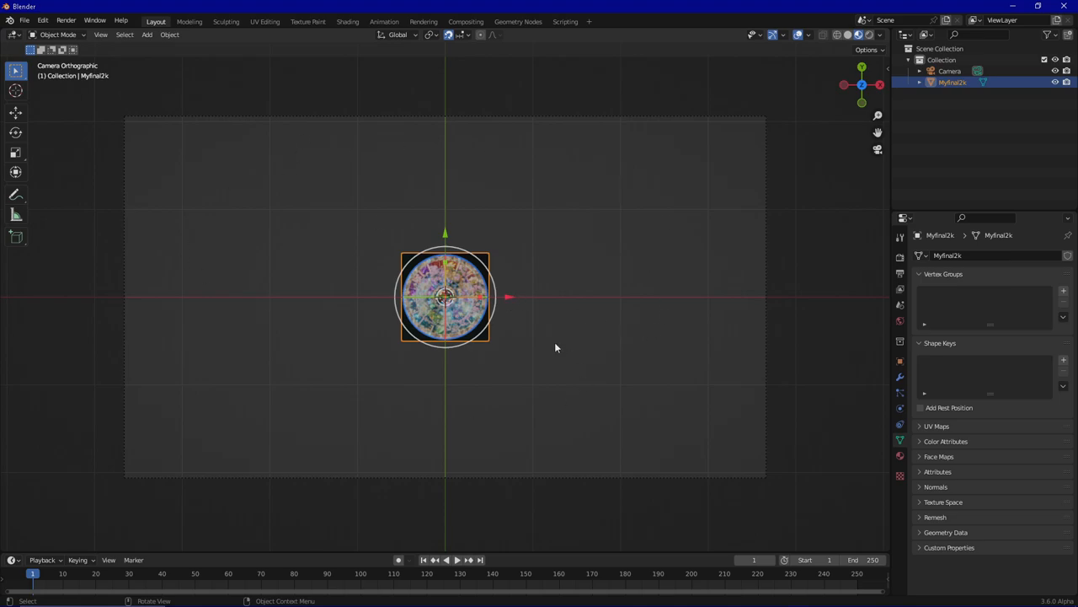
mouse_move(417, 276)
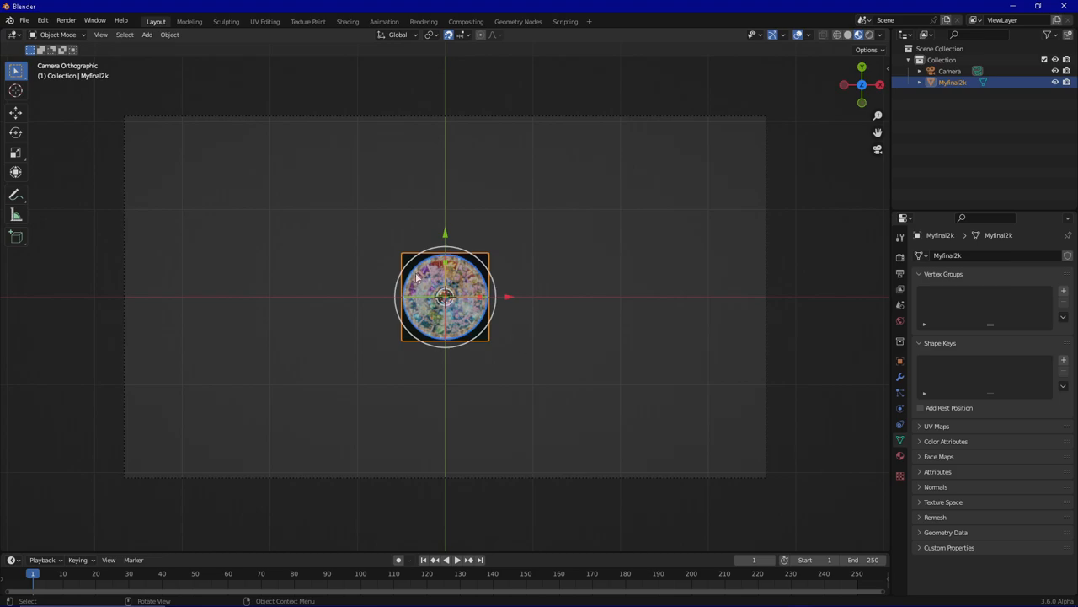
mouse_move(925, 312)
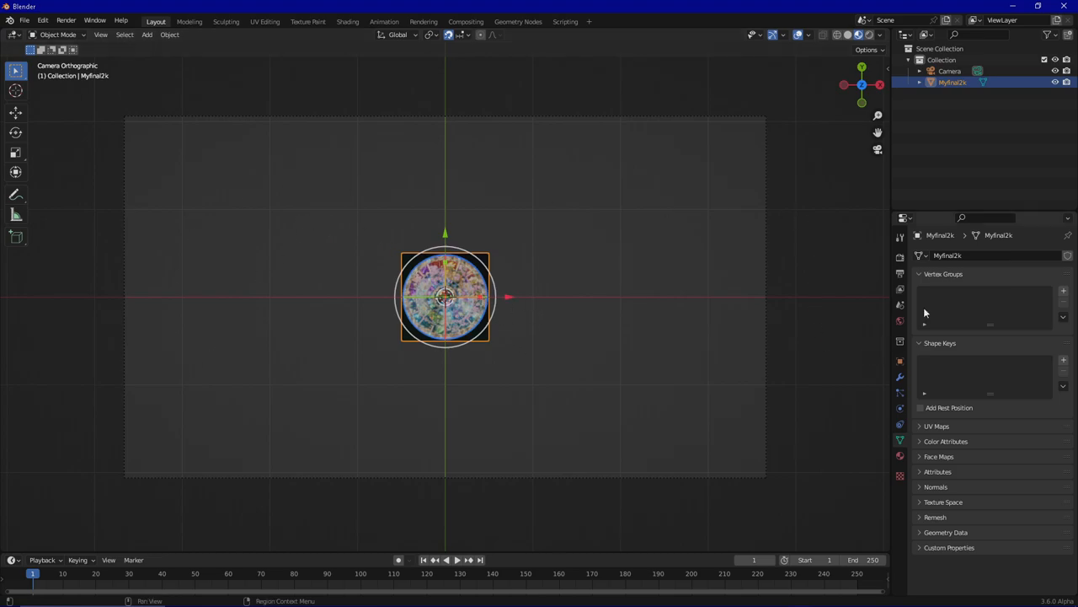
Show the World properties, then the Eevee Render properties with AI Render.
click(900, 305)
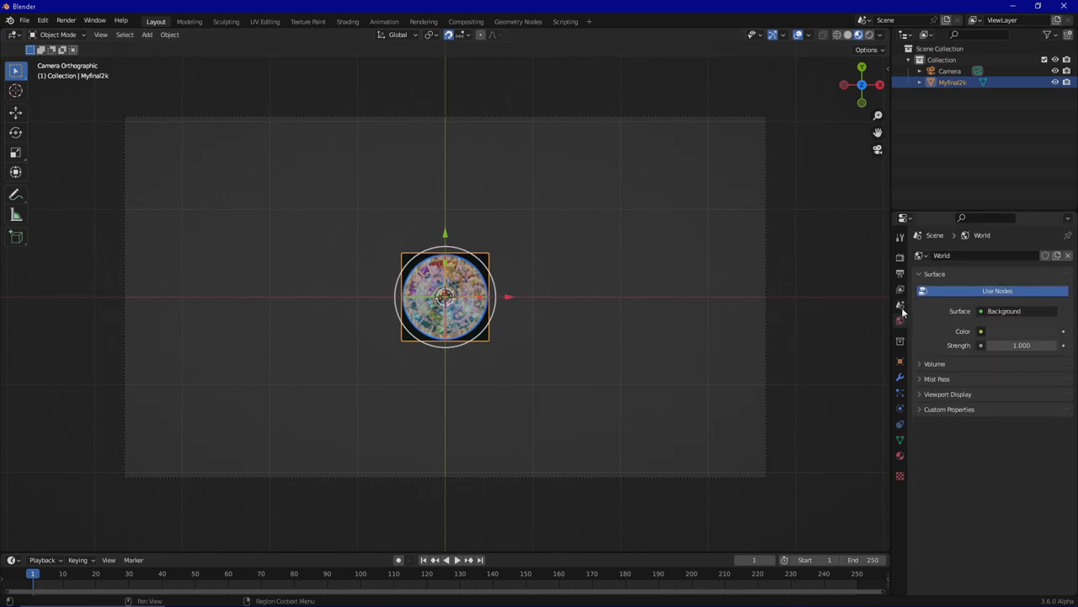
click(981, 330)
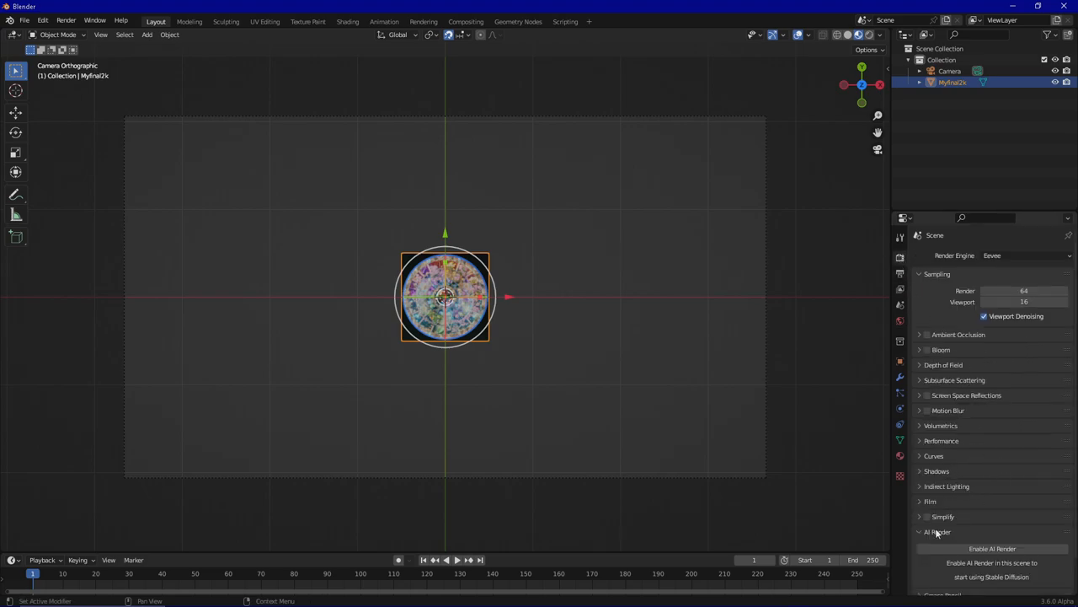
Turn on Transparent in the Eevee Film panel.
click(930, 501)
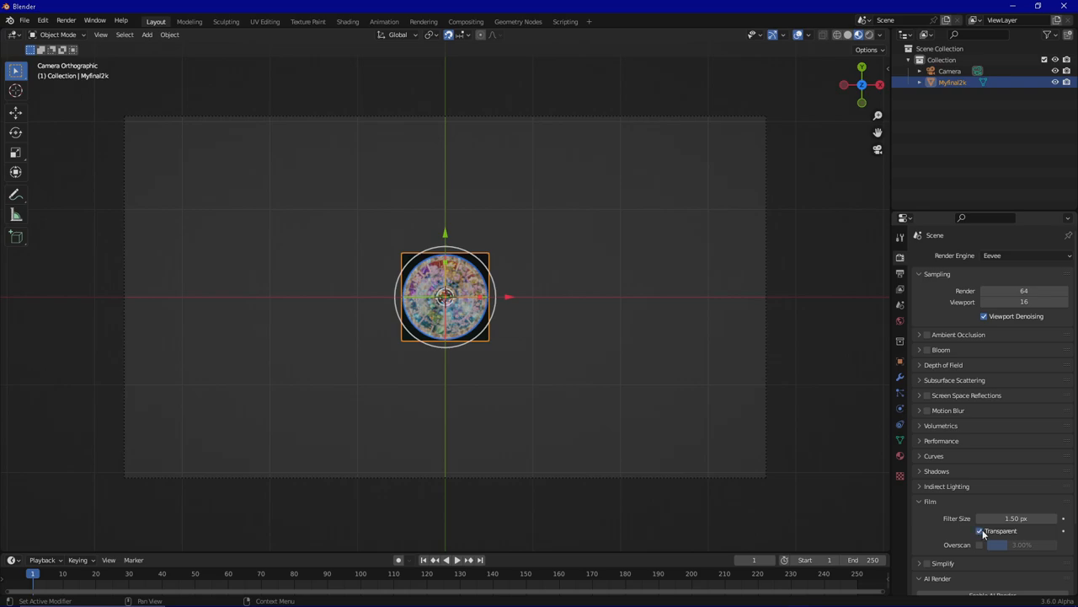
mouse_move(486, 356)
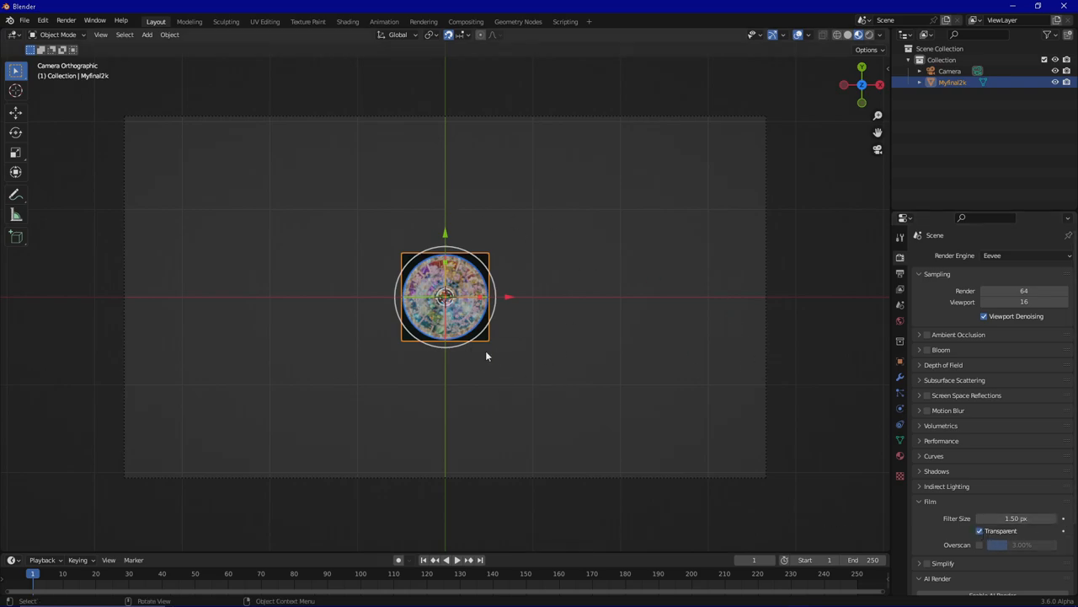
mouse_move(767, 224)
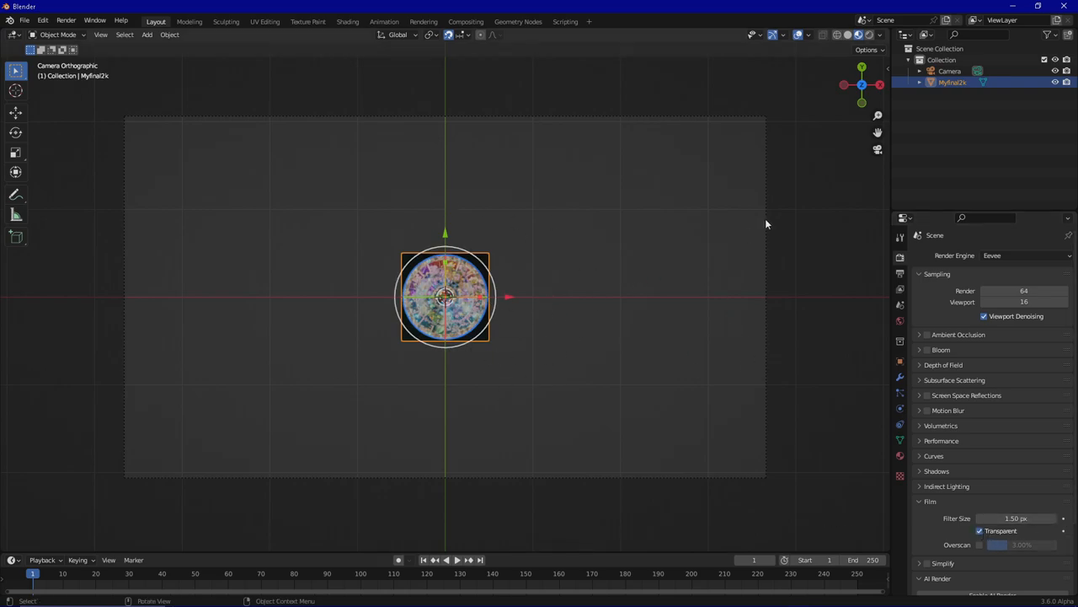
mouse_move(833, 423)
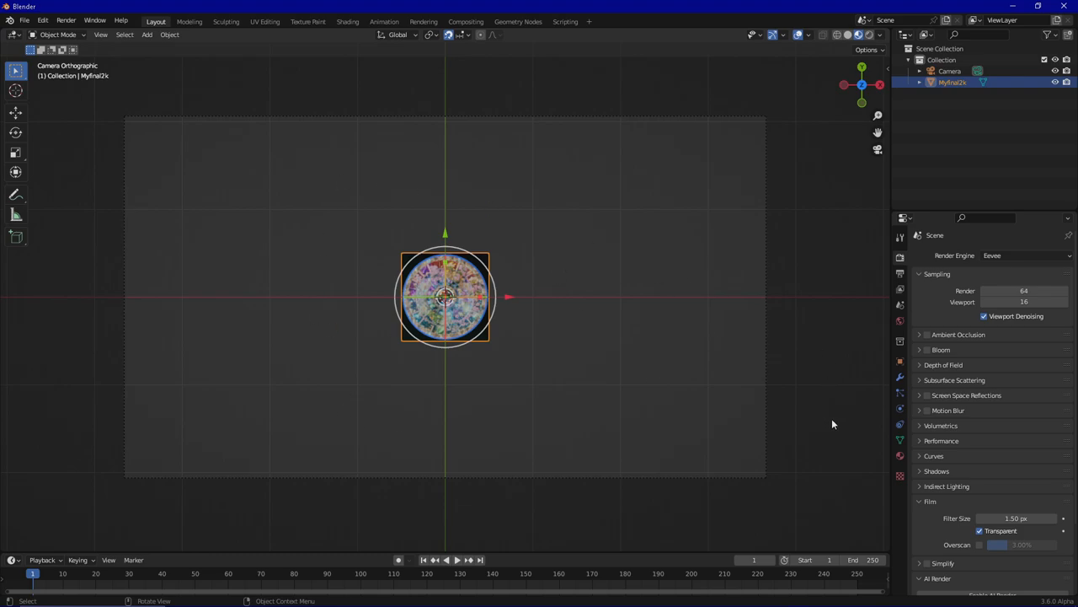
mouse_move(620, 309)
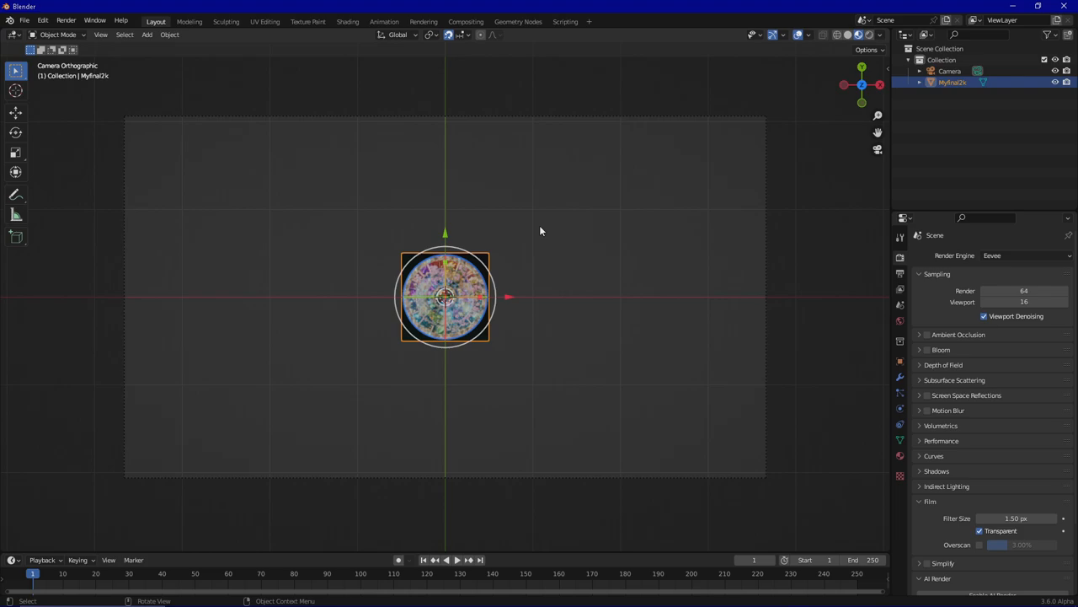
mouse_move(767, 298)
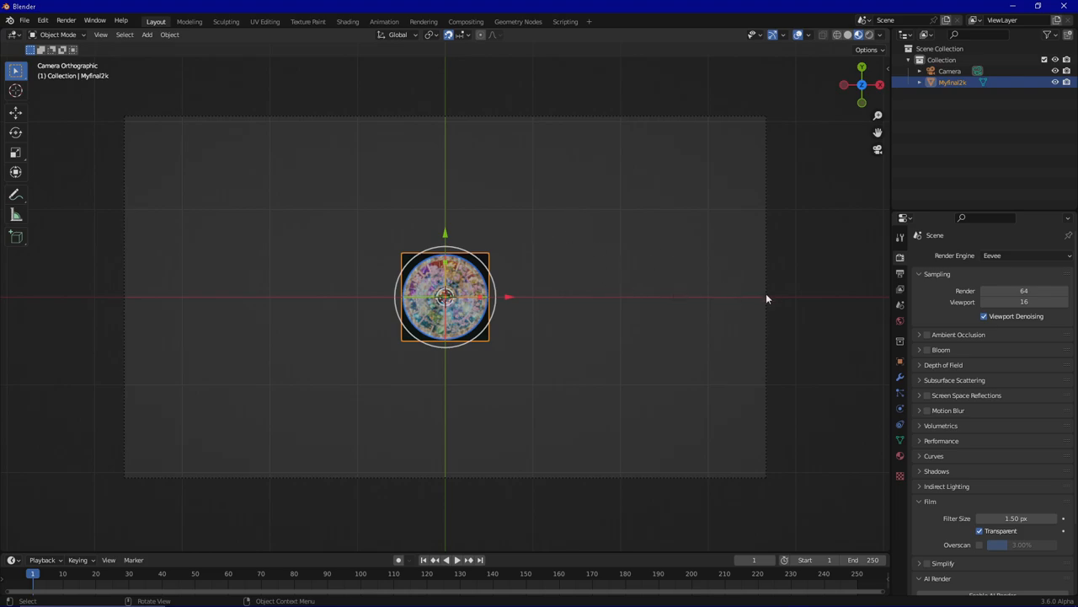
mouse_move(569, 306)
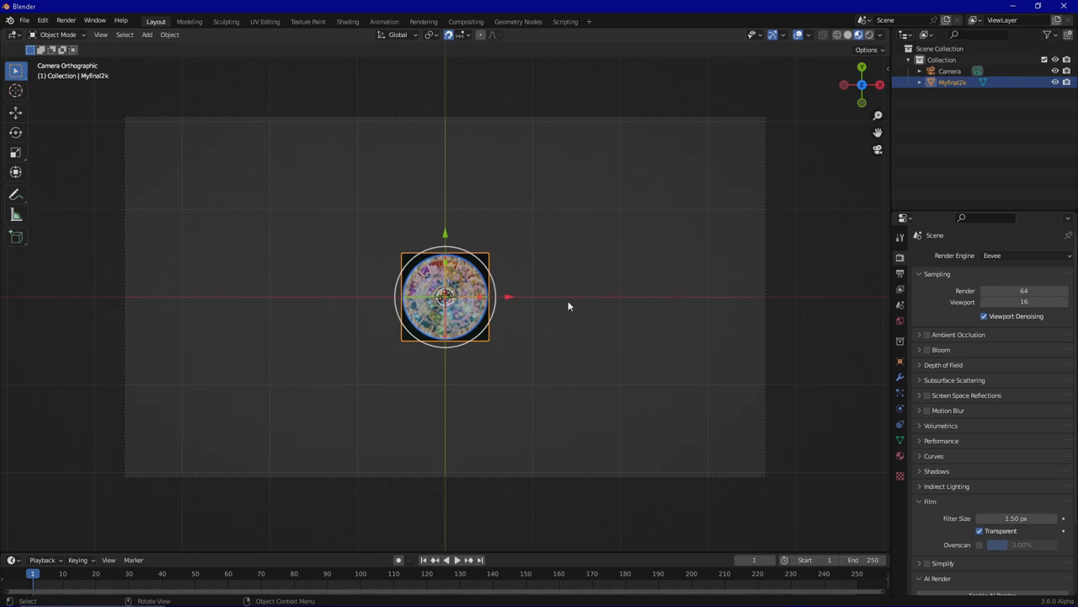
mouse_move(524, 295)
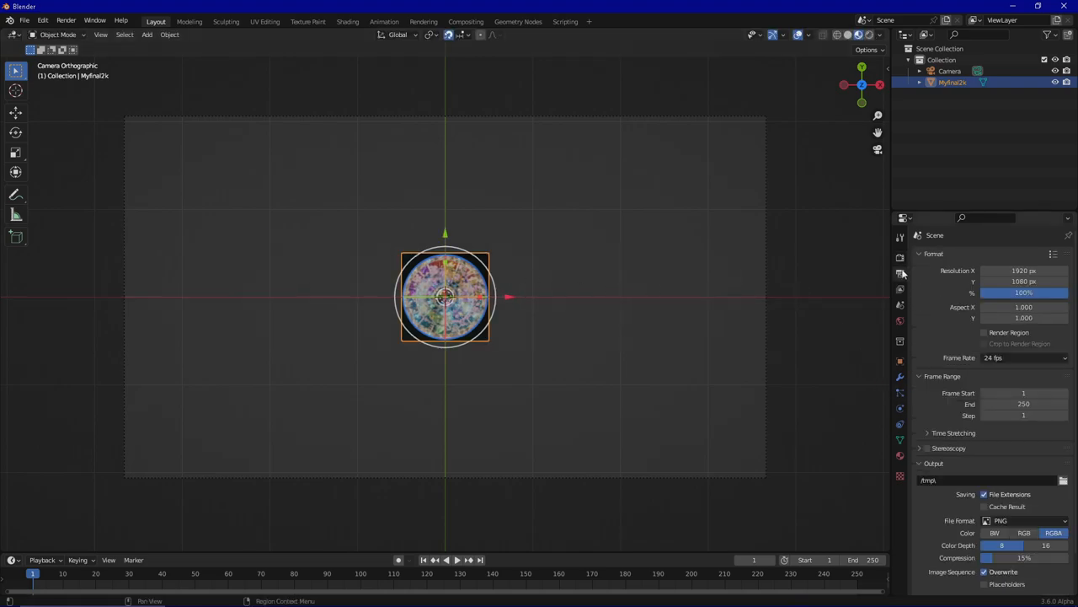
Set output resolution to 2048 × 2048 px and scale the plane to fill the frame.
double_click(1024, 271)
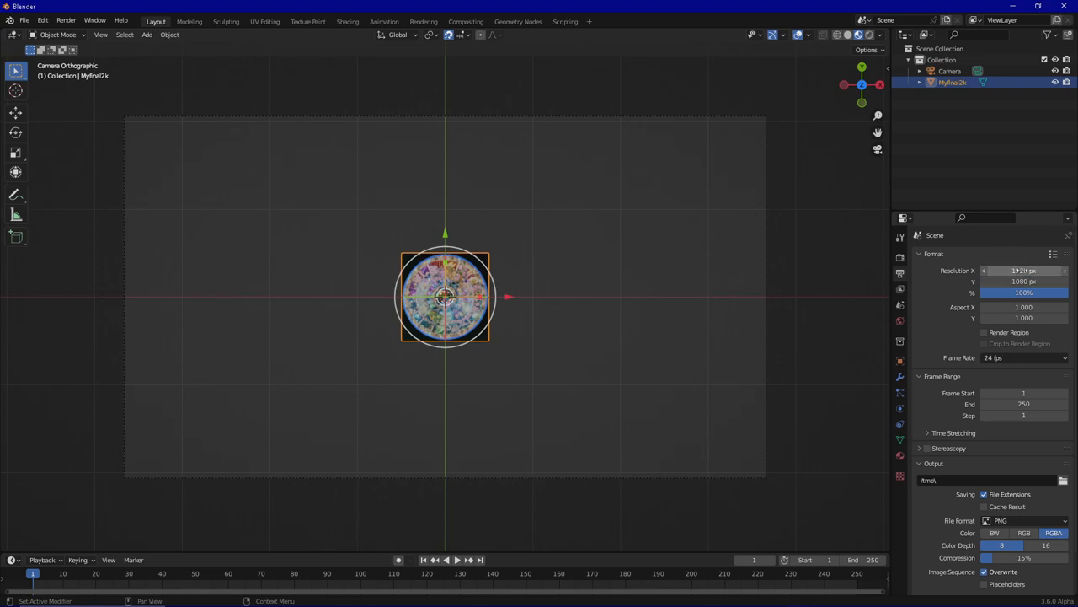
click(1024, 270)
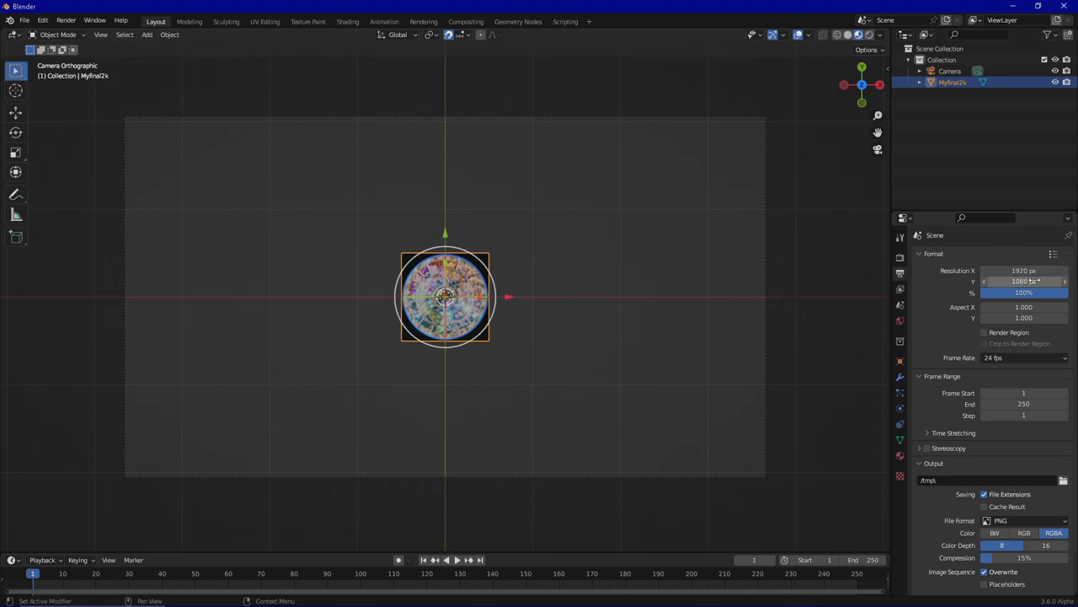
double_click(1024, 270)
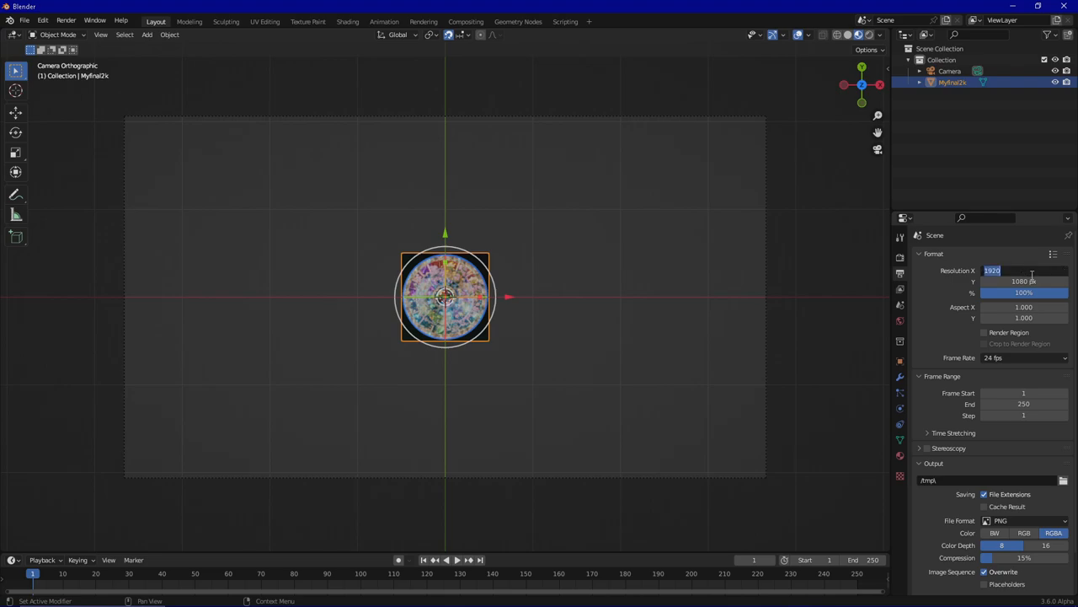
text(2048 px)
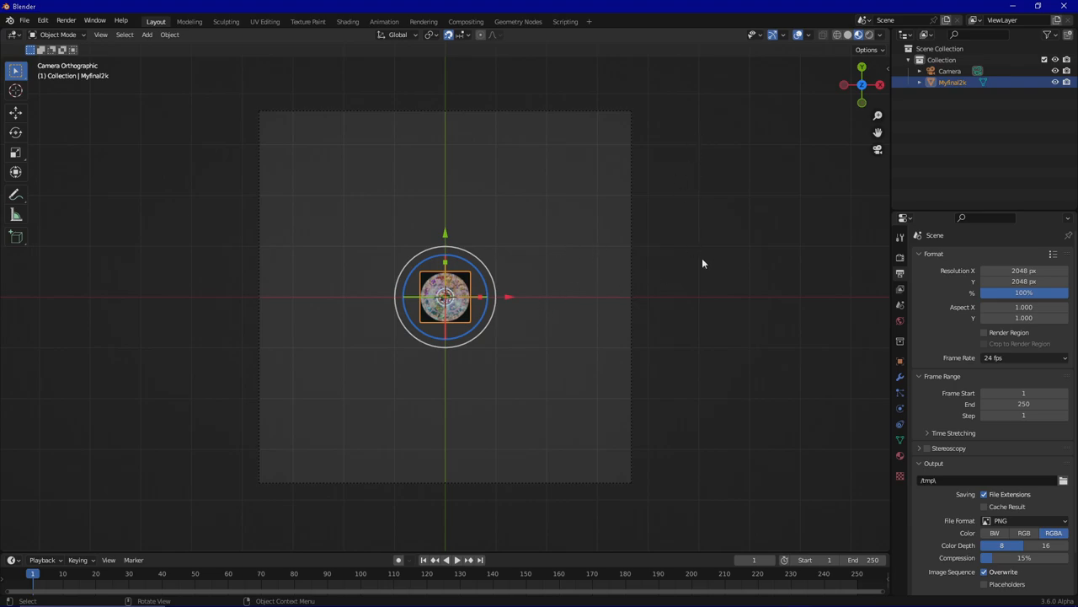
mouse_move(580, 268)
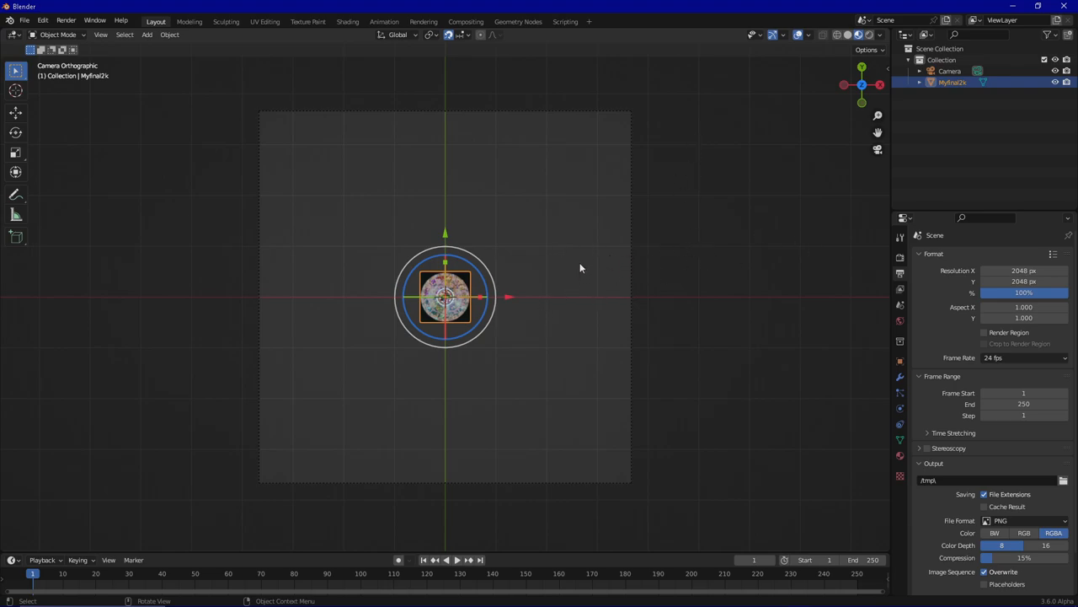
key(s)
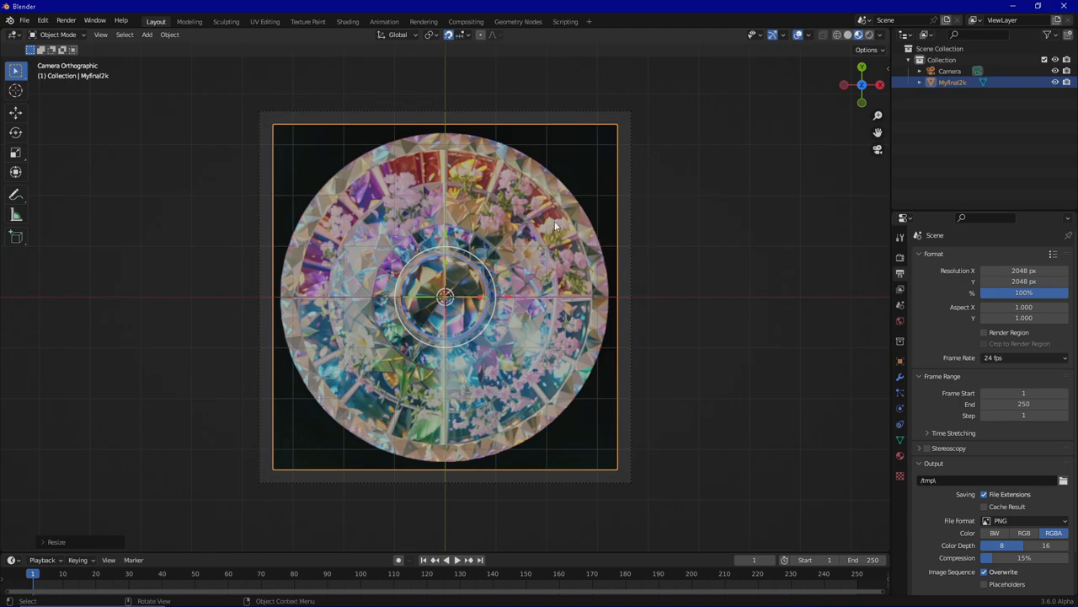
mouse_move(512, 146)
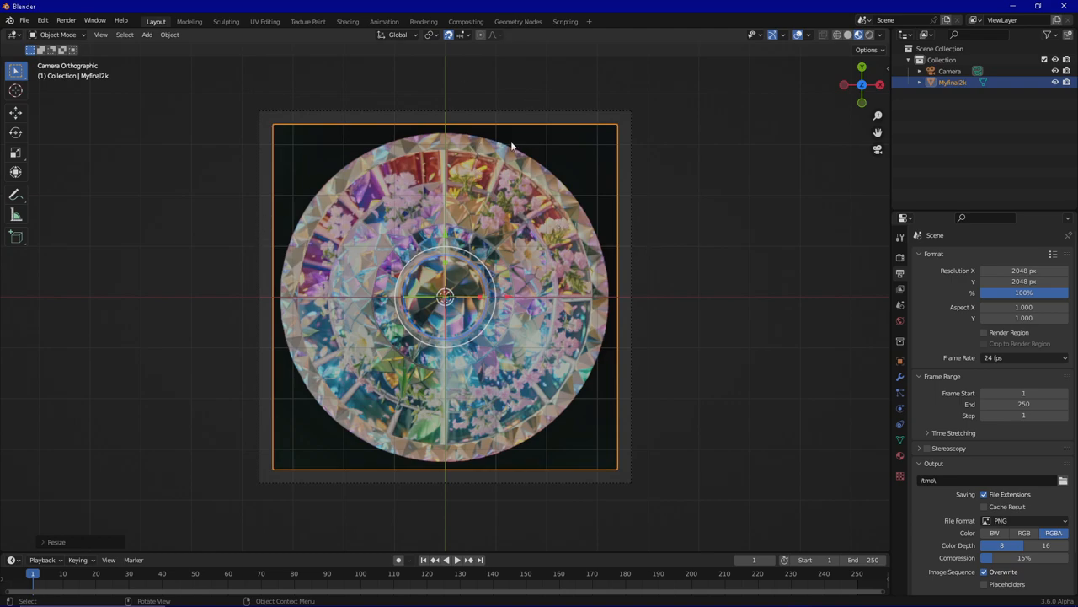
mouse_move(714, 204)
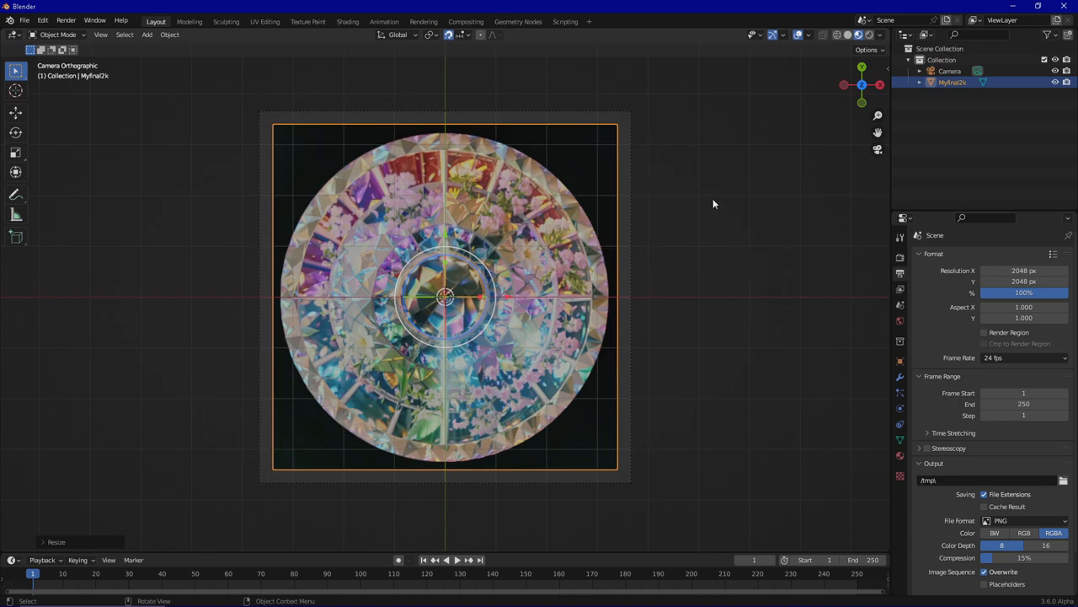
mouse_move(713, 380)
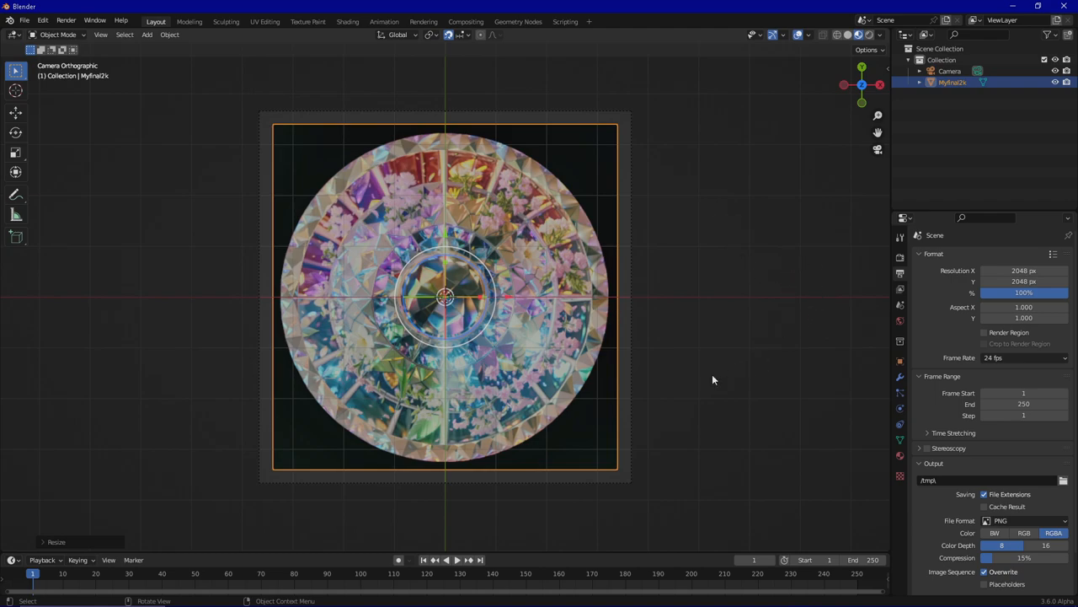
mouse_move(559, 327)
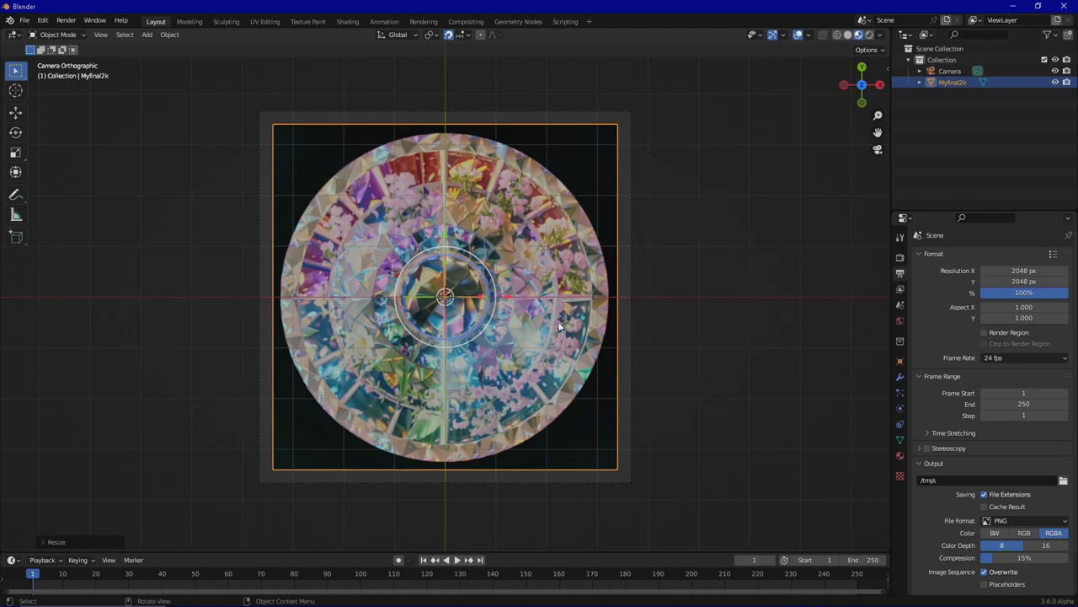
mouse_move(802, 241)
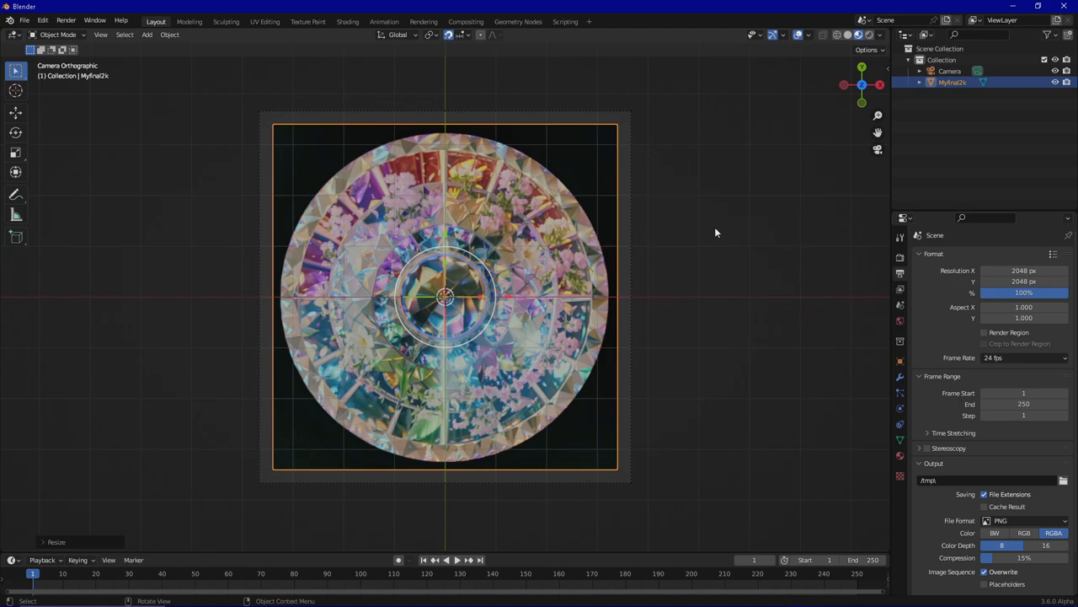
mouse_move(674, 210)
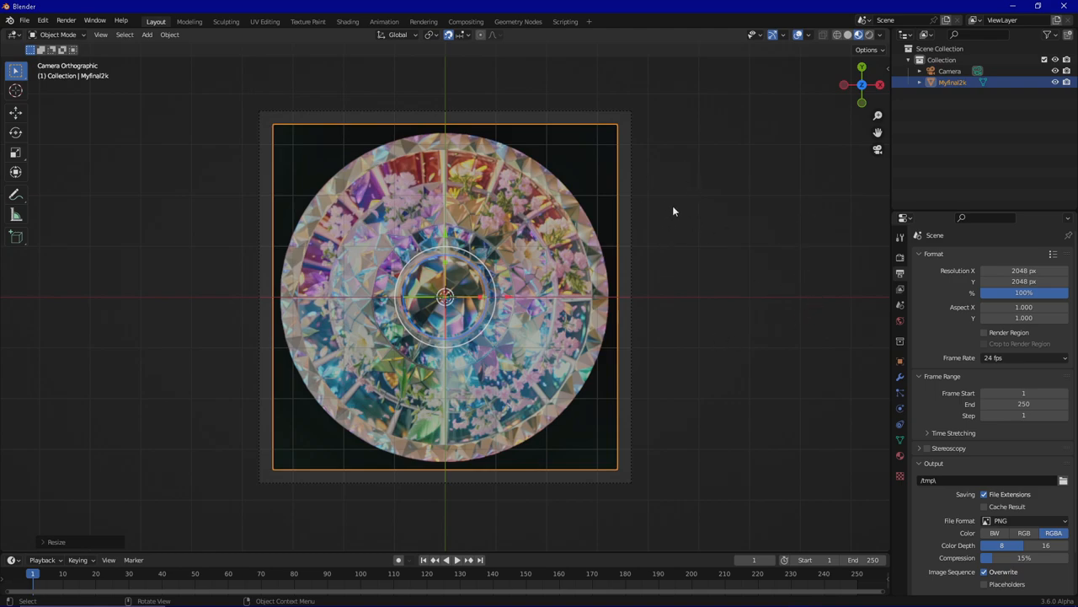
mouse_move(663, 237)
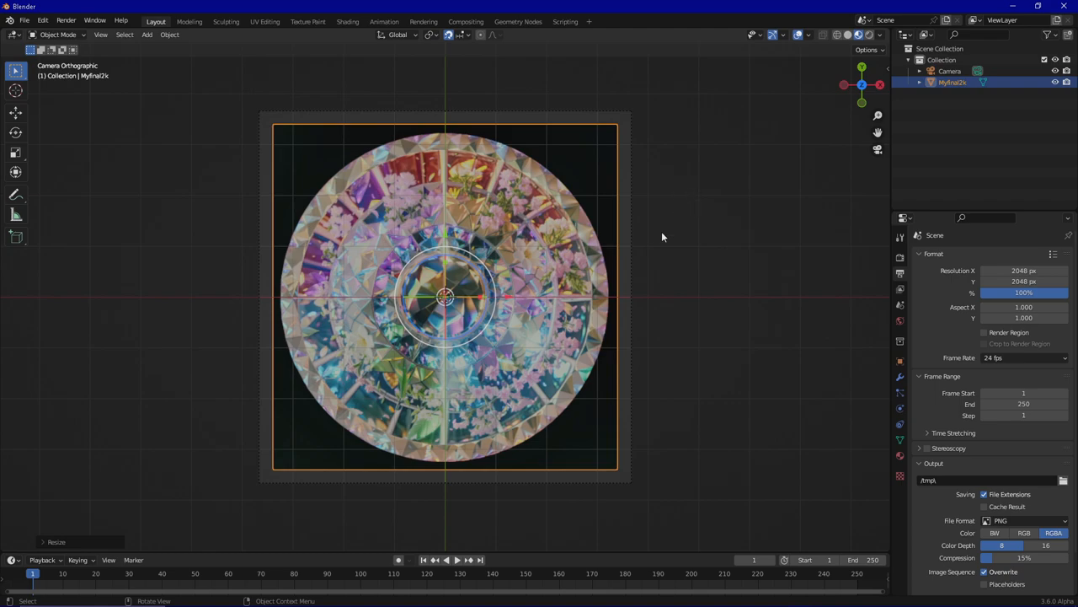
mouse_move(781, 204)
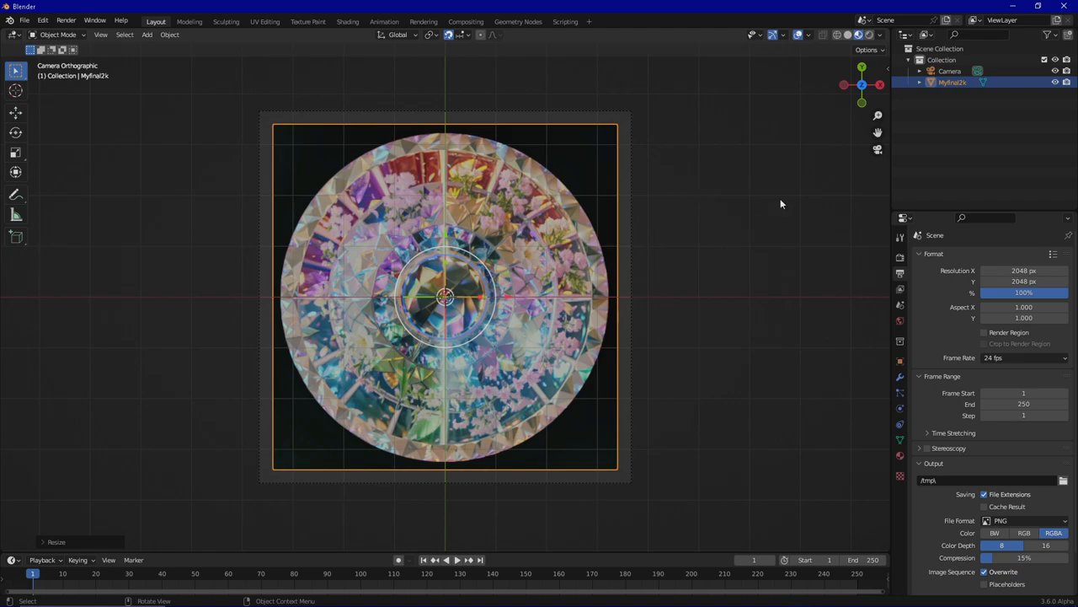
mouse_move(714, 244)
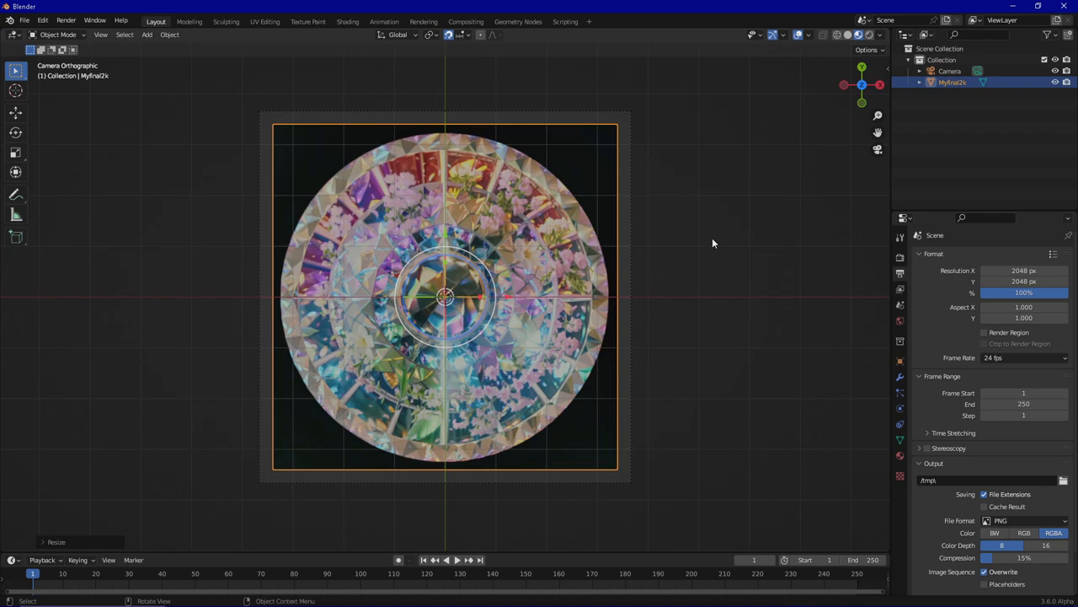
mouse_move(716, 232)
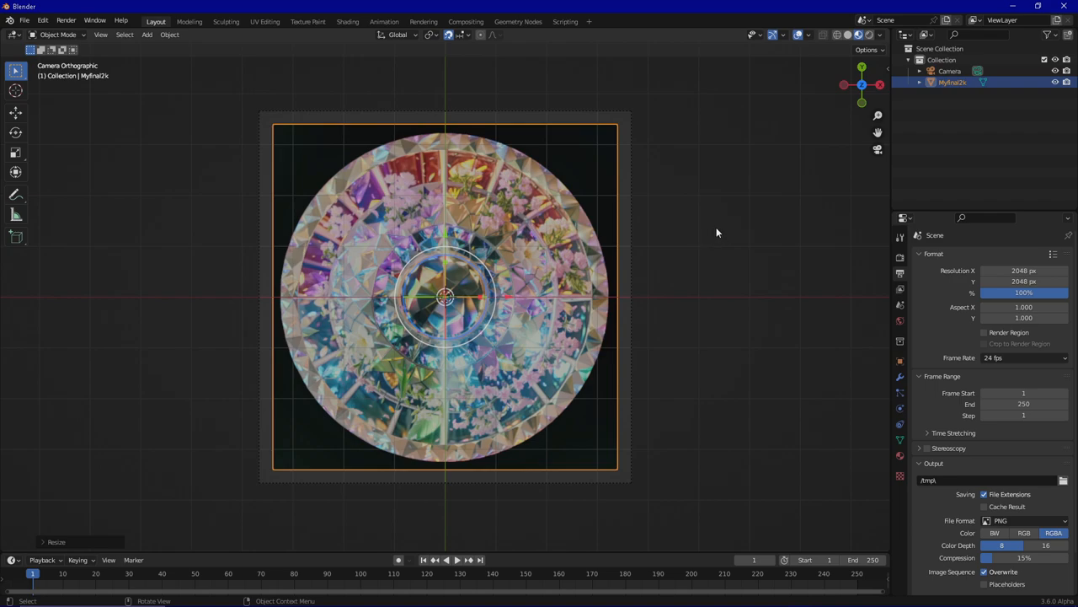
mouse_move(690, 225)
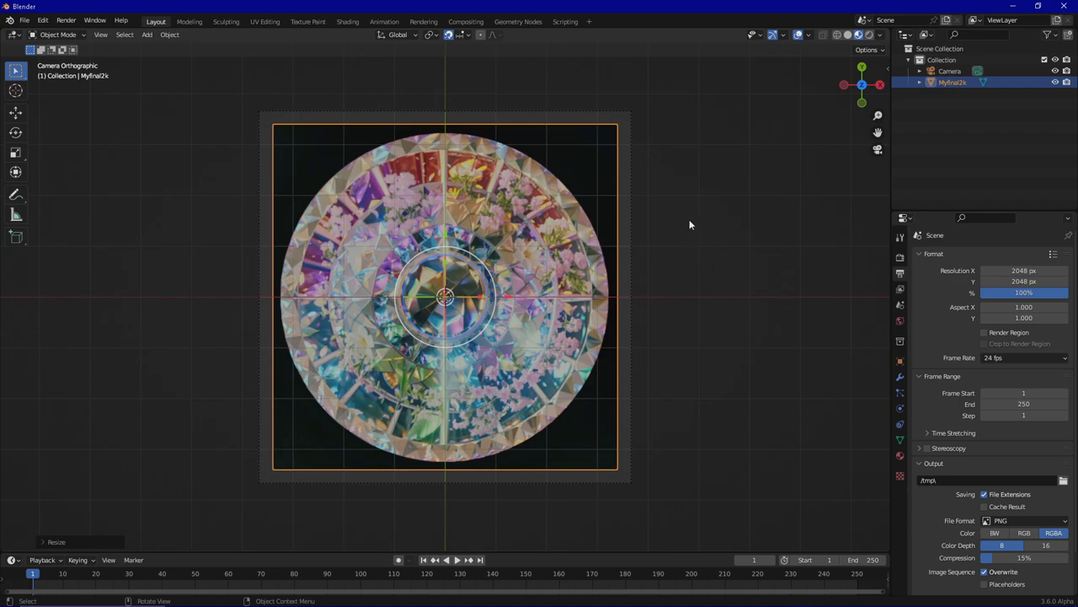
mouse_move(579, 299)
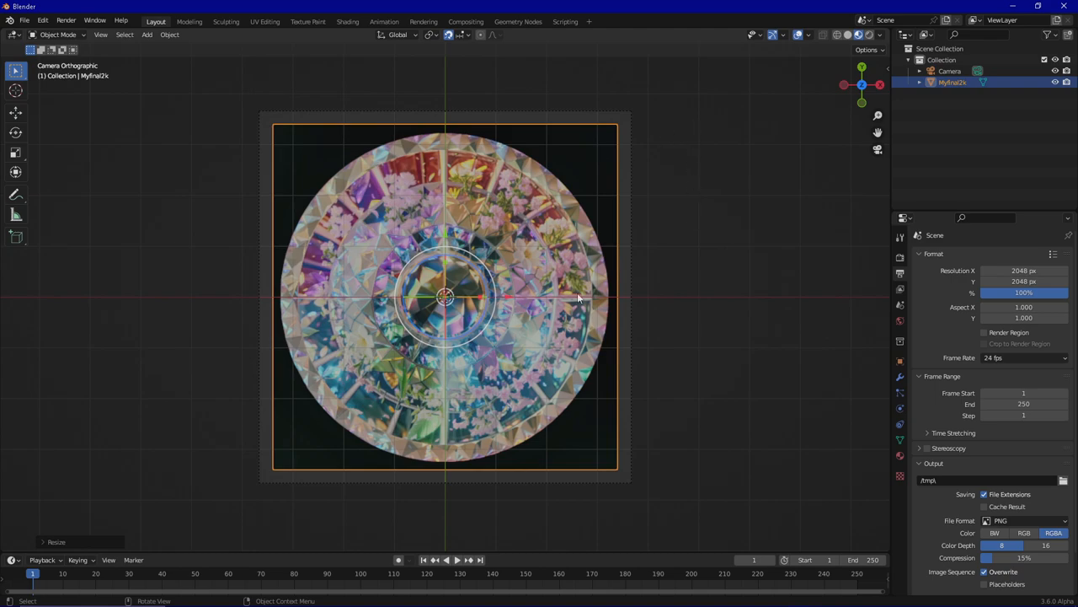
mouse_move(374, 154)
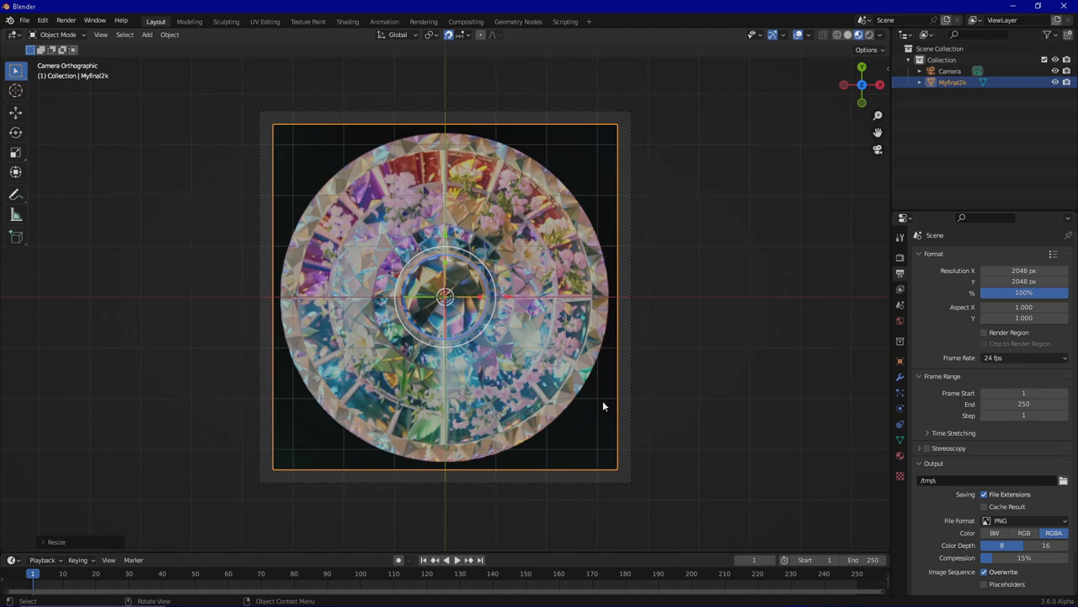
mouse_move(613, 343)
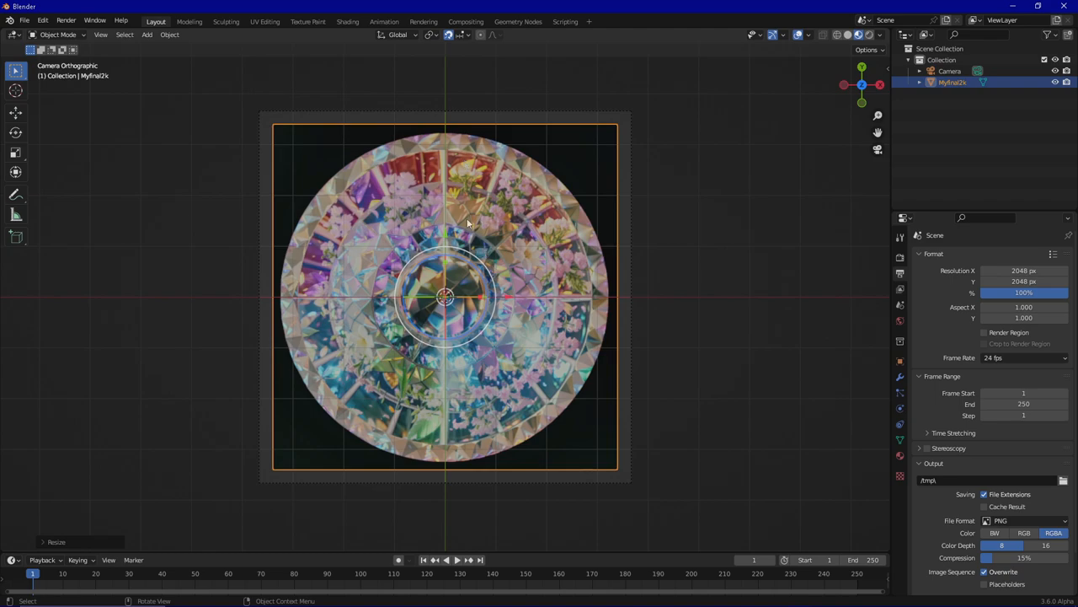
mouse_move(532, 247)
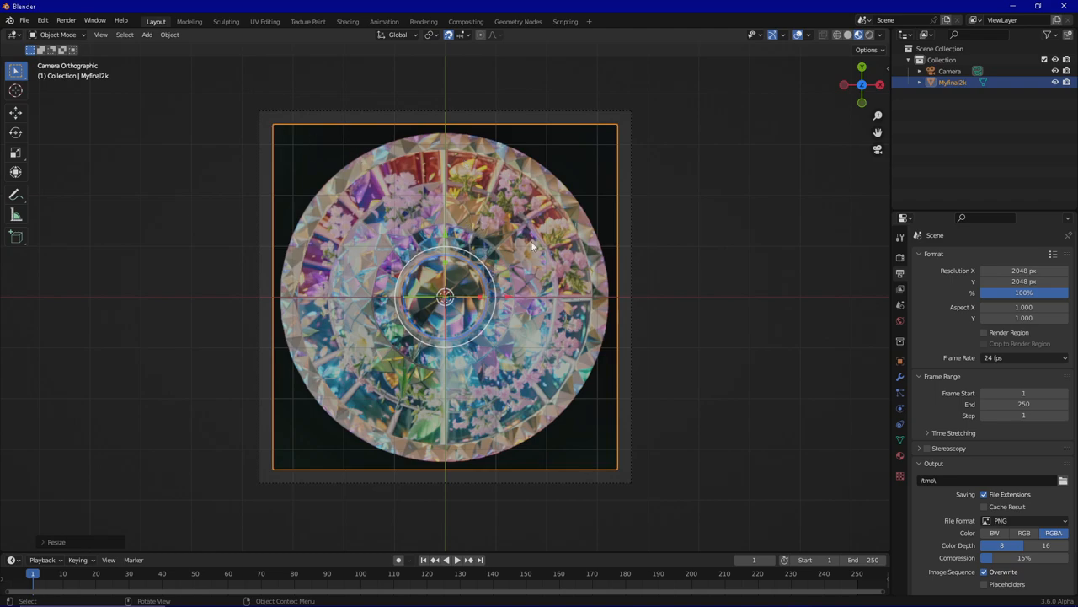
mouse_move(533, 220)
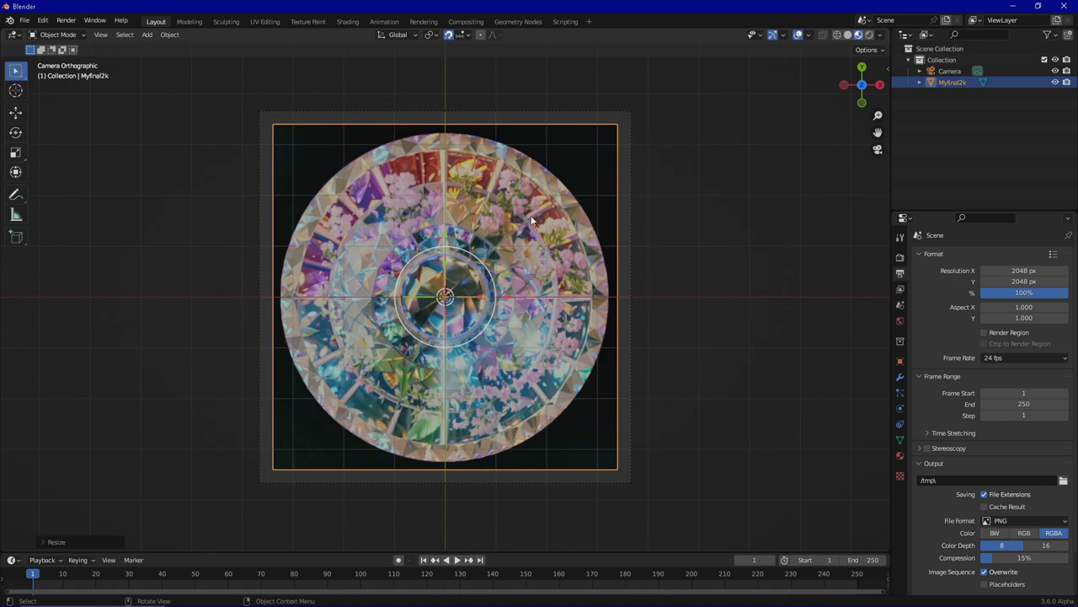
mouse_move(578, 297)
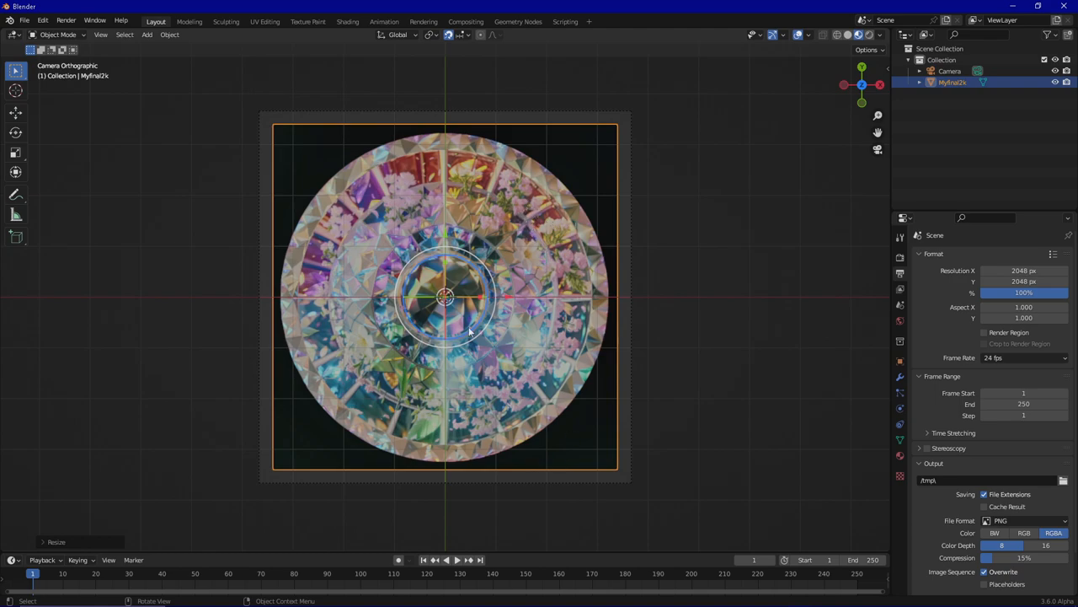
mouse_move(556, 160)
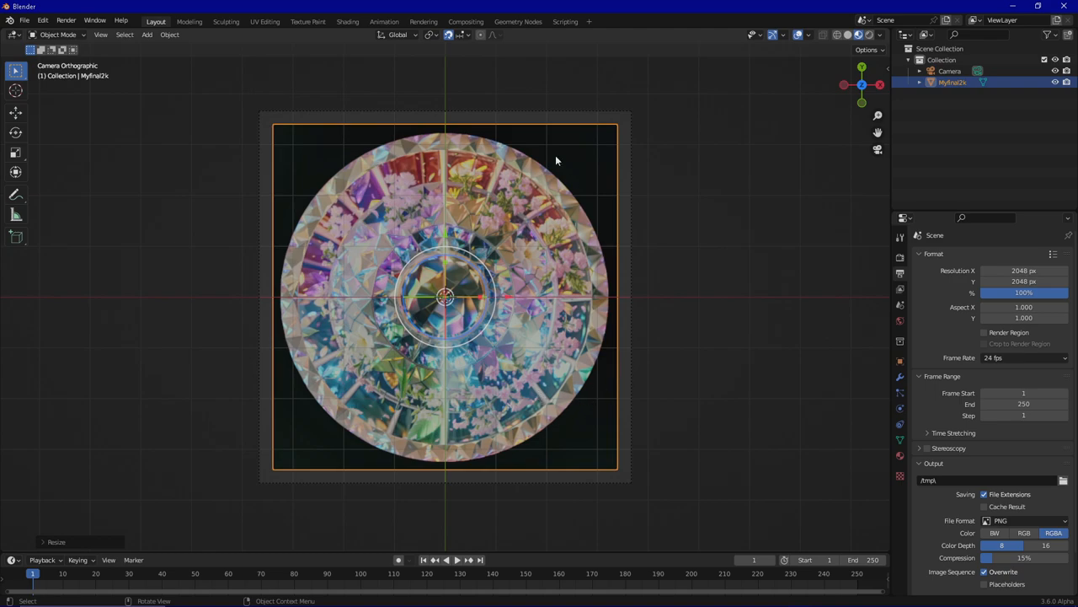
mouse_move(711, 345)
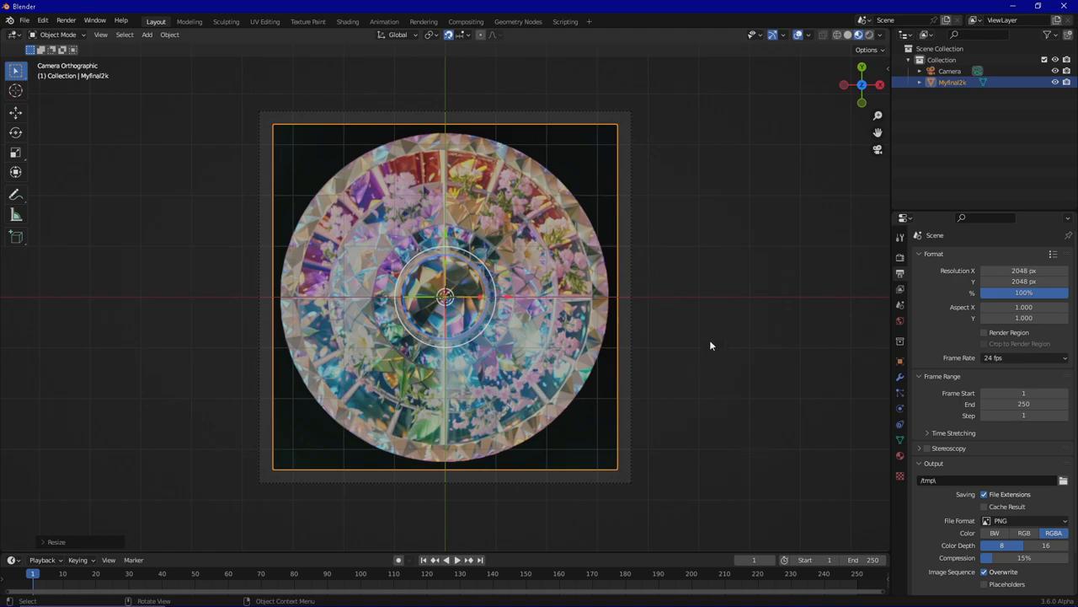
mouse_move(738, 291)
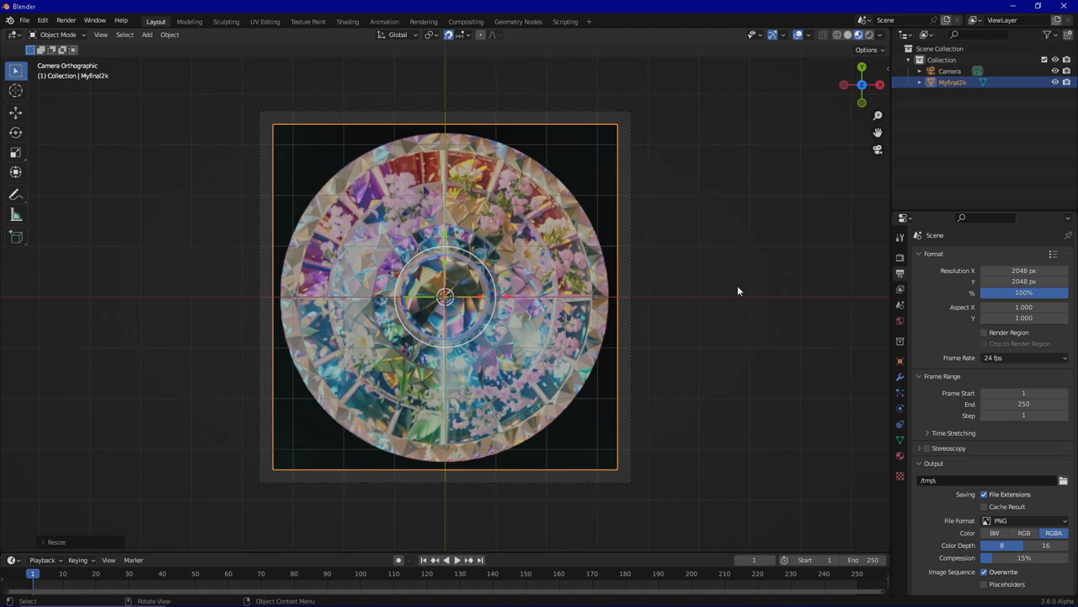
mouse_move(718, 270)
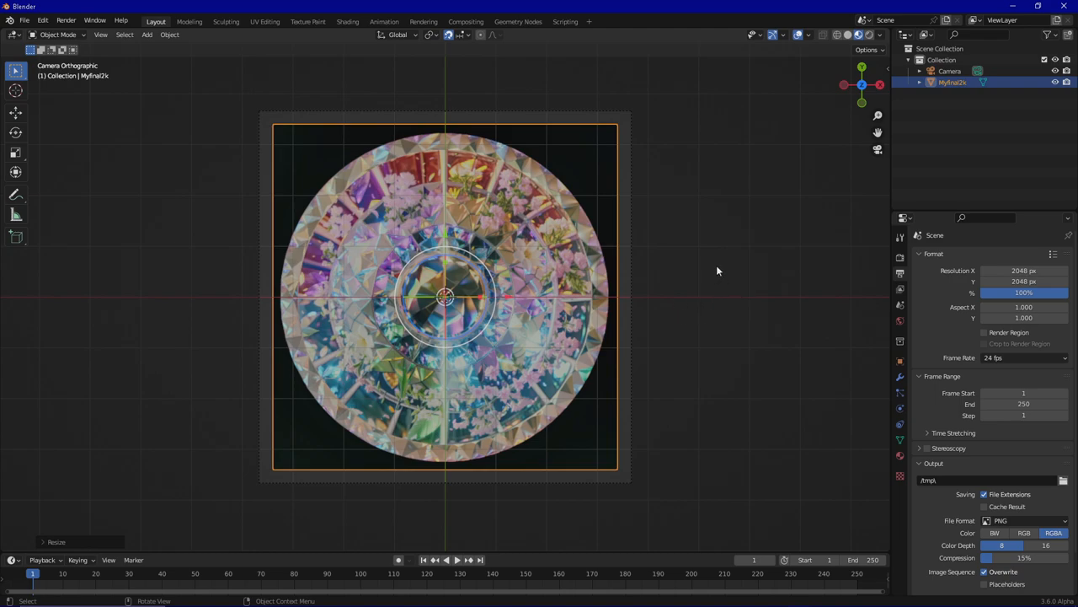
mouse_move(720, 298)
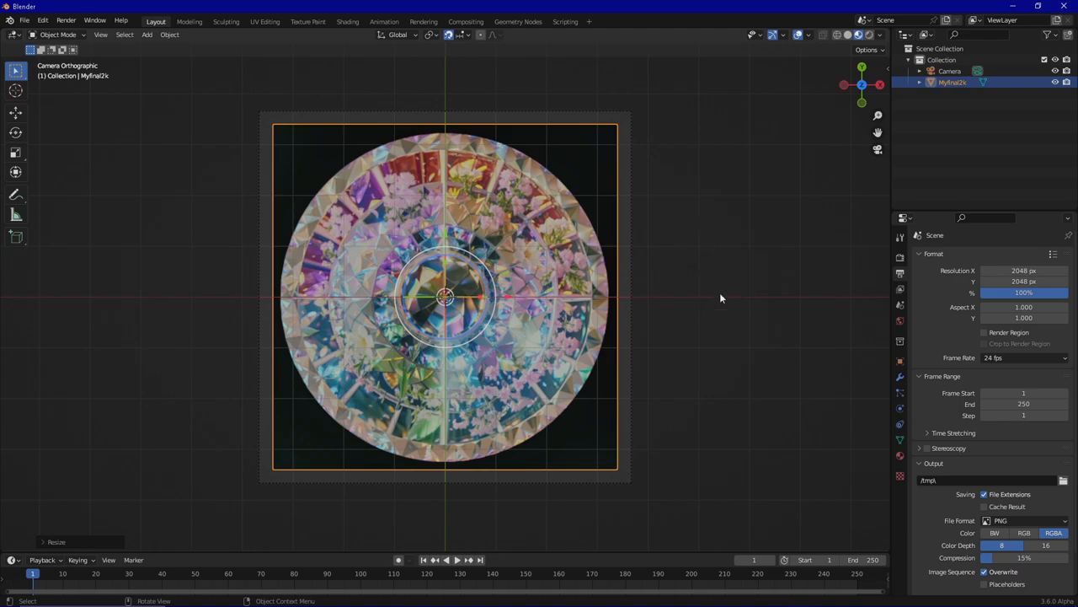
mouse_move(745, 271)
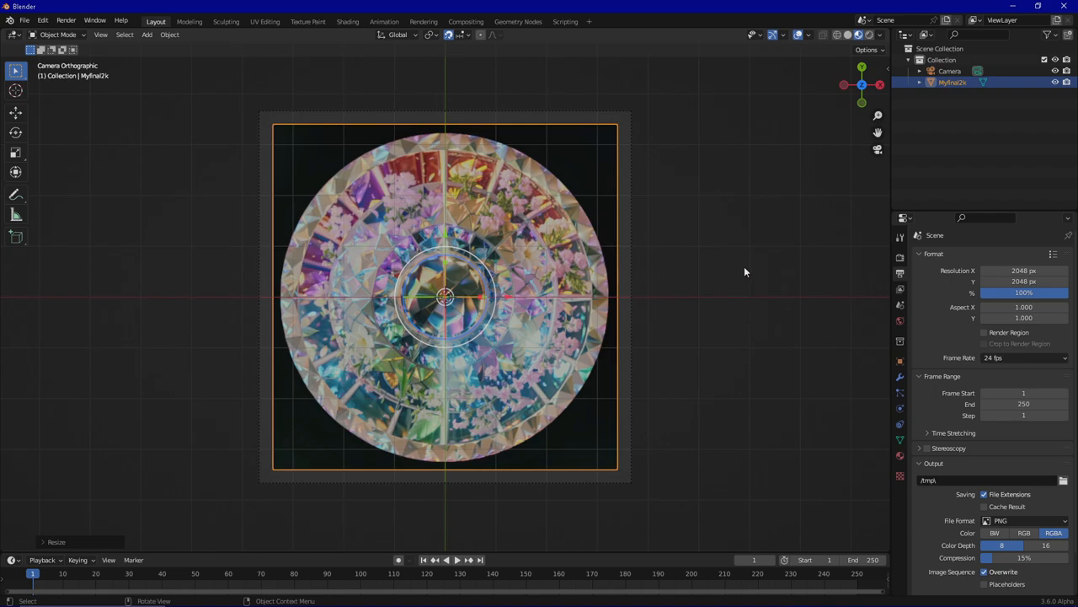
mouse_move(765, 279)
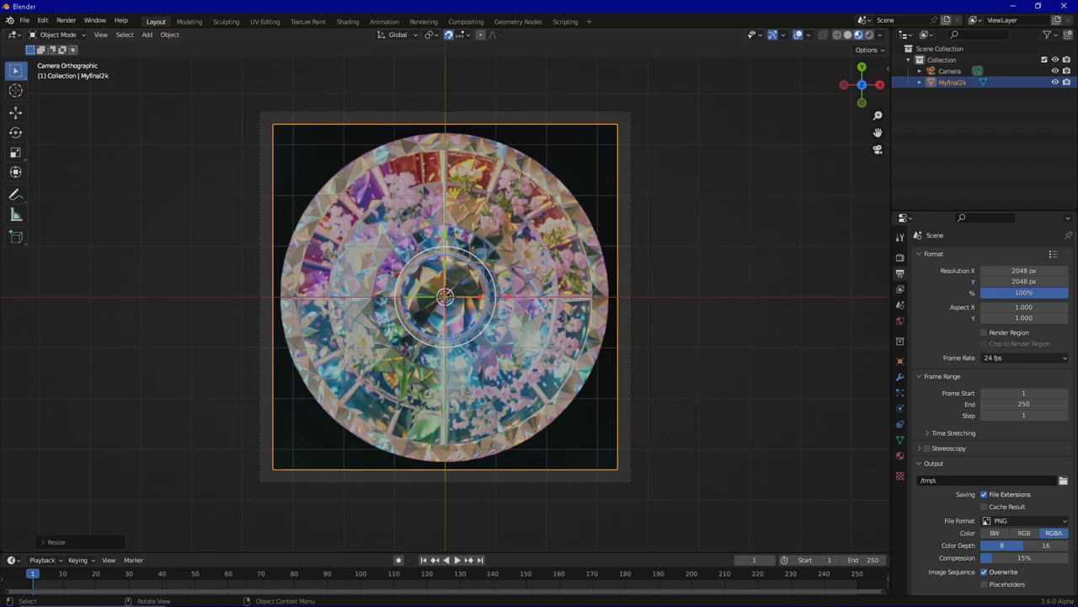
mouse_move(1024, 393)
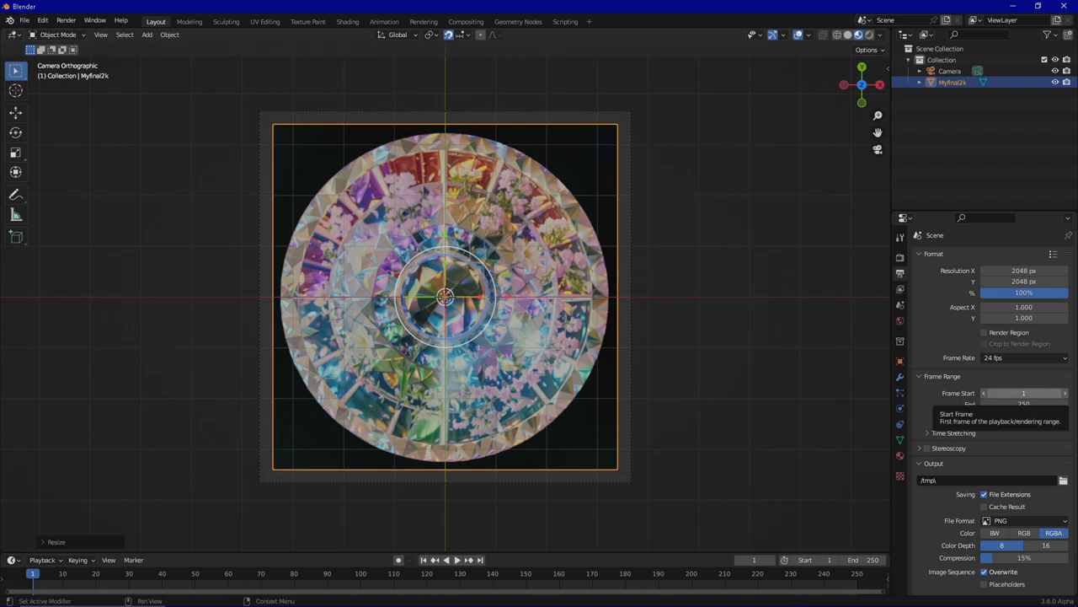